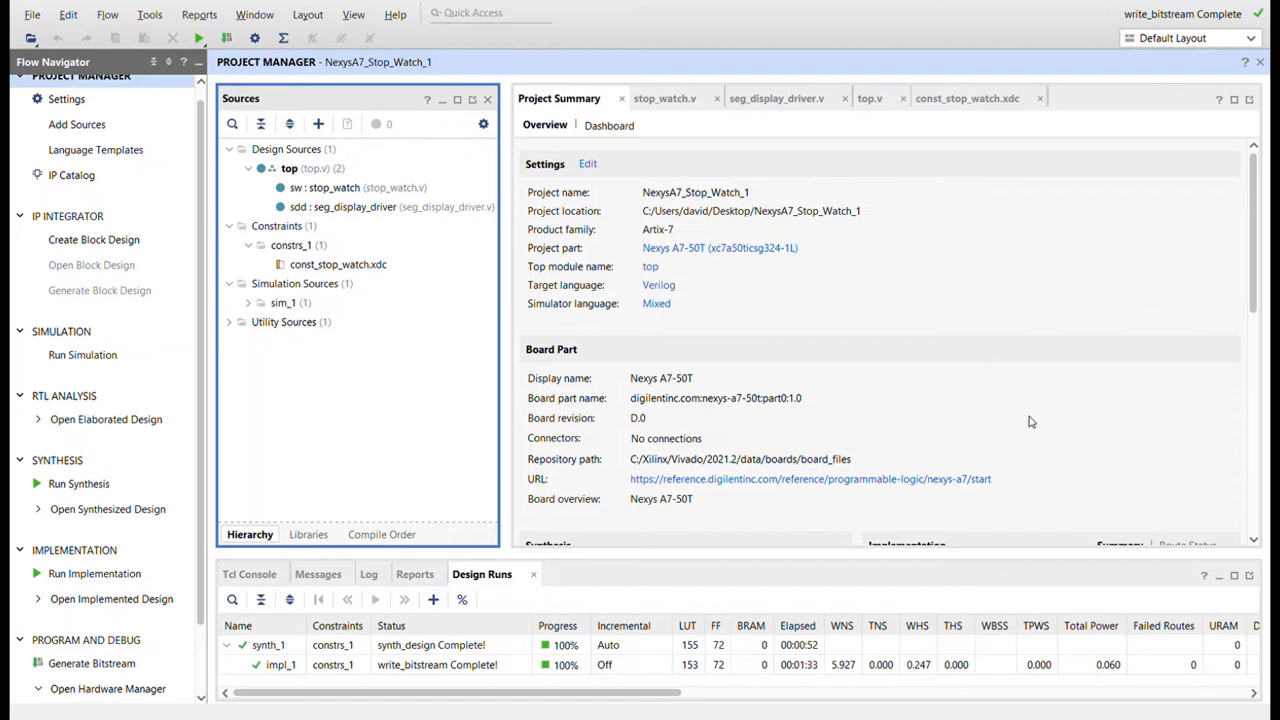
mouse_move(717, 276)
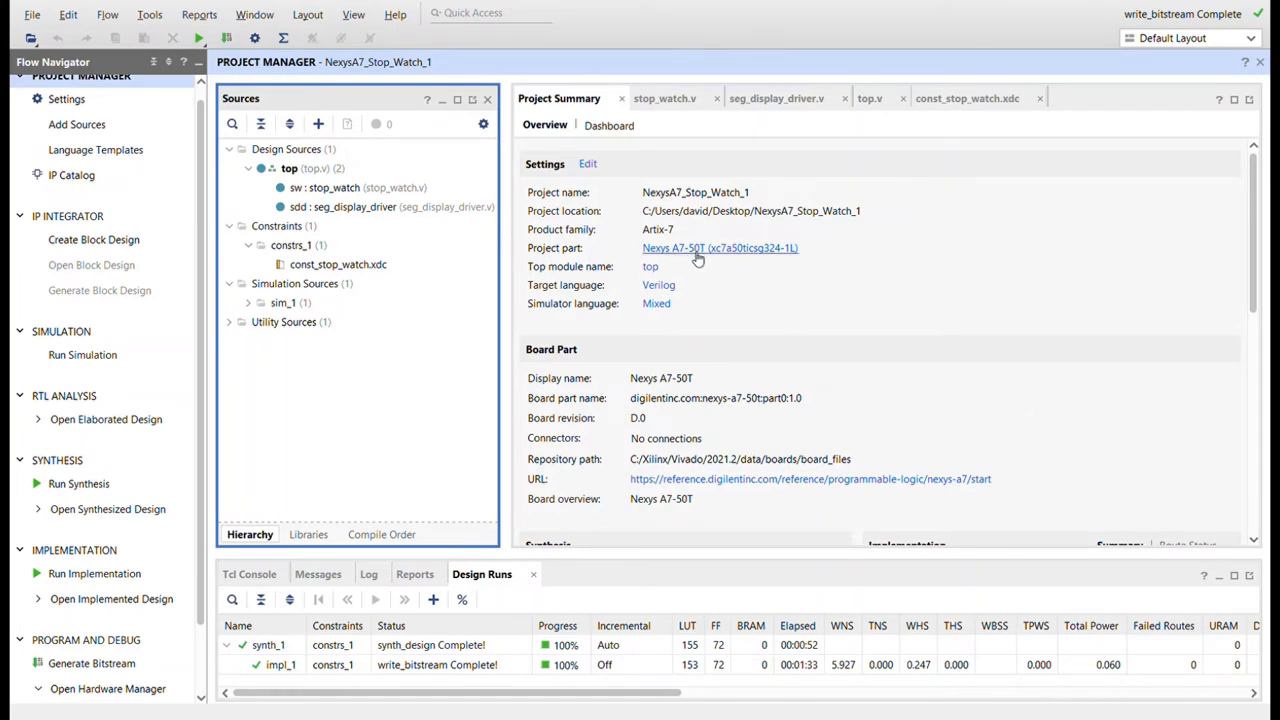
mouse_move(678, 287)
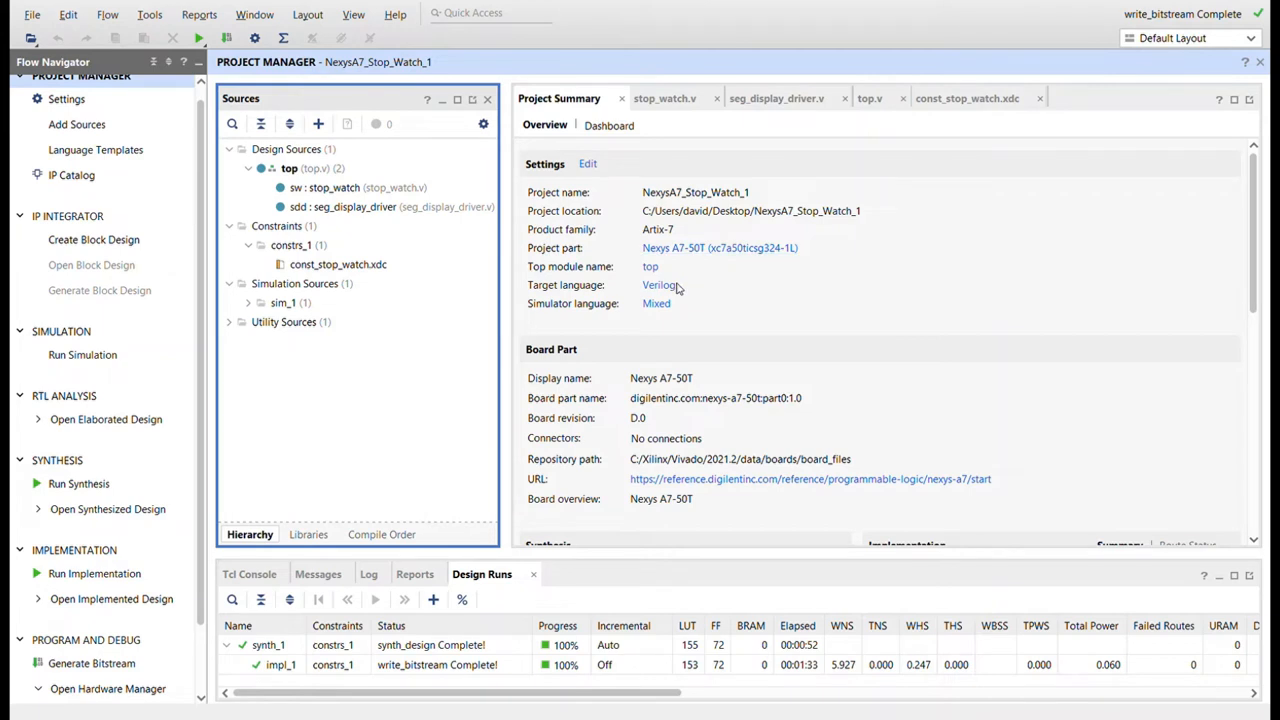
mouse_move(338, 188)
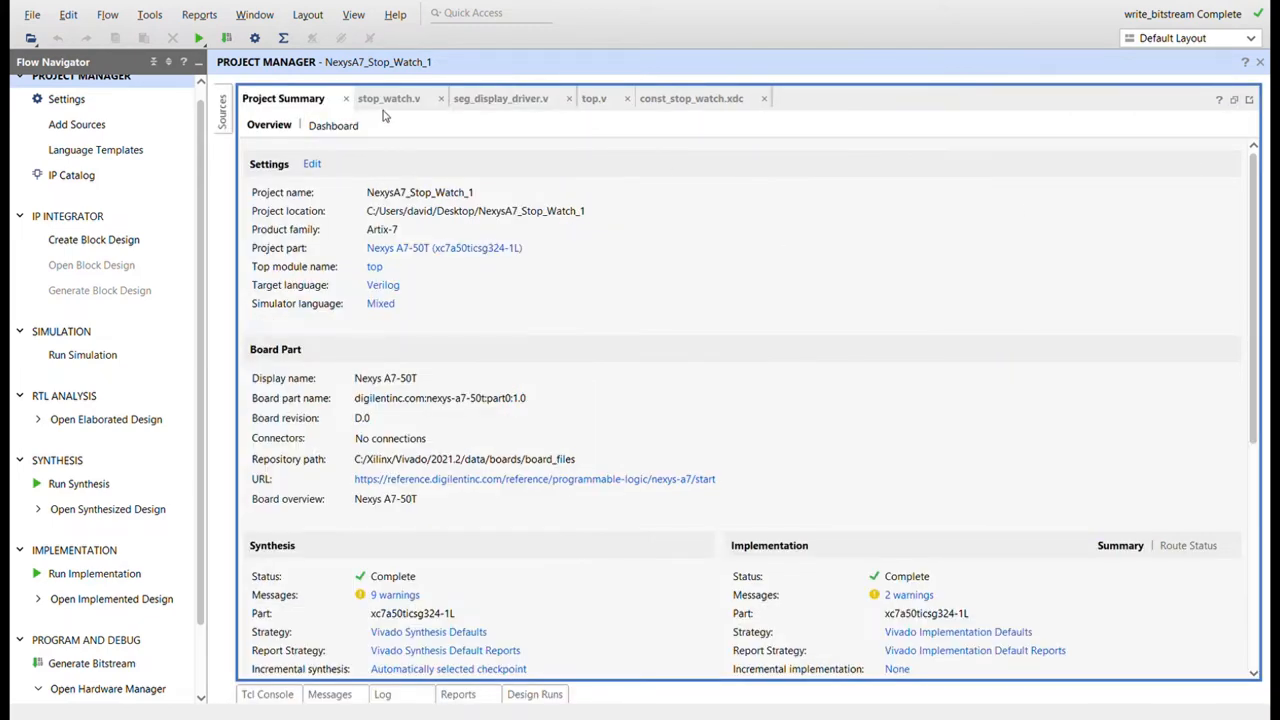
- Read stop_watch.v through the button debouncing and start/stop latch code to the 100 Hz generator
click(389, 98)
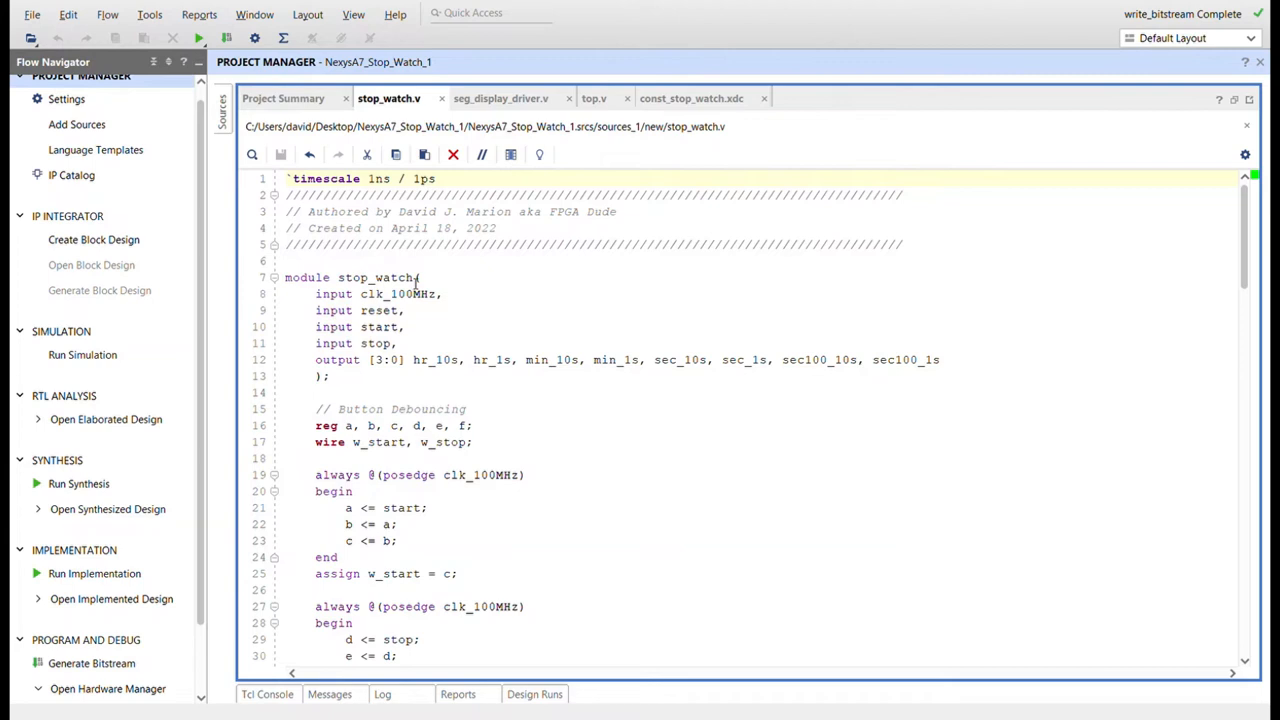
mouse_move(431, 316)
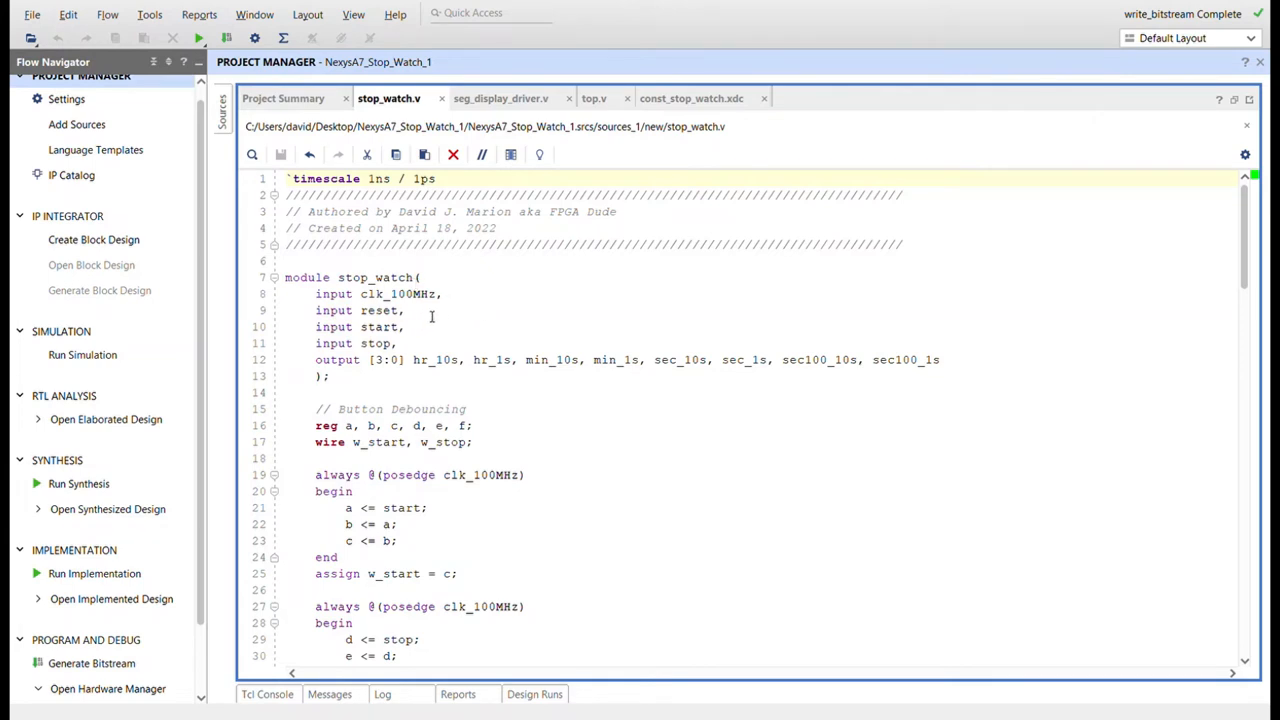
mouse_move(598, 380)
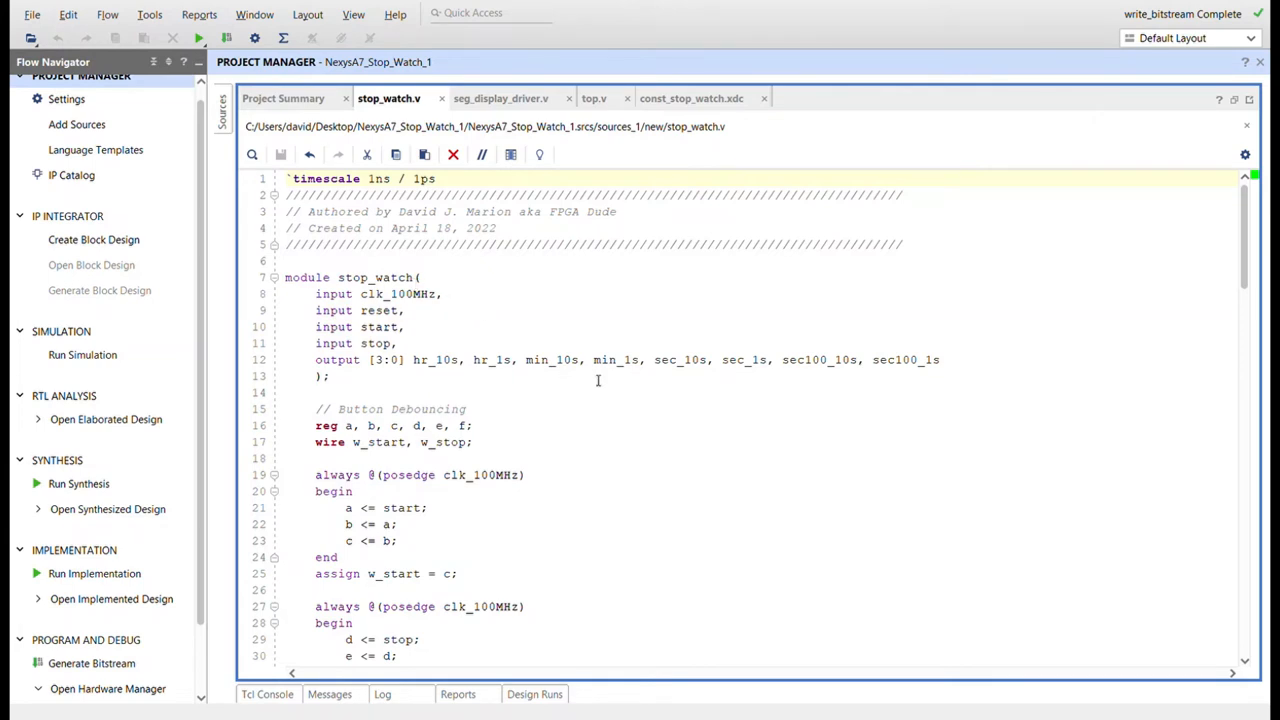
scroll(down, 3)
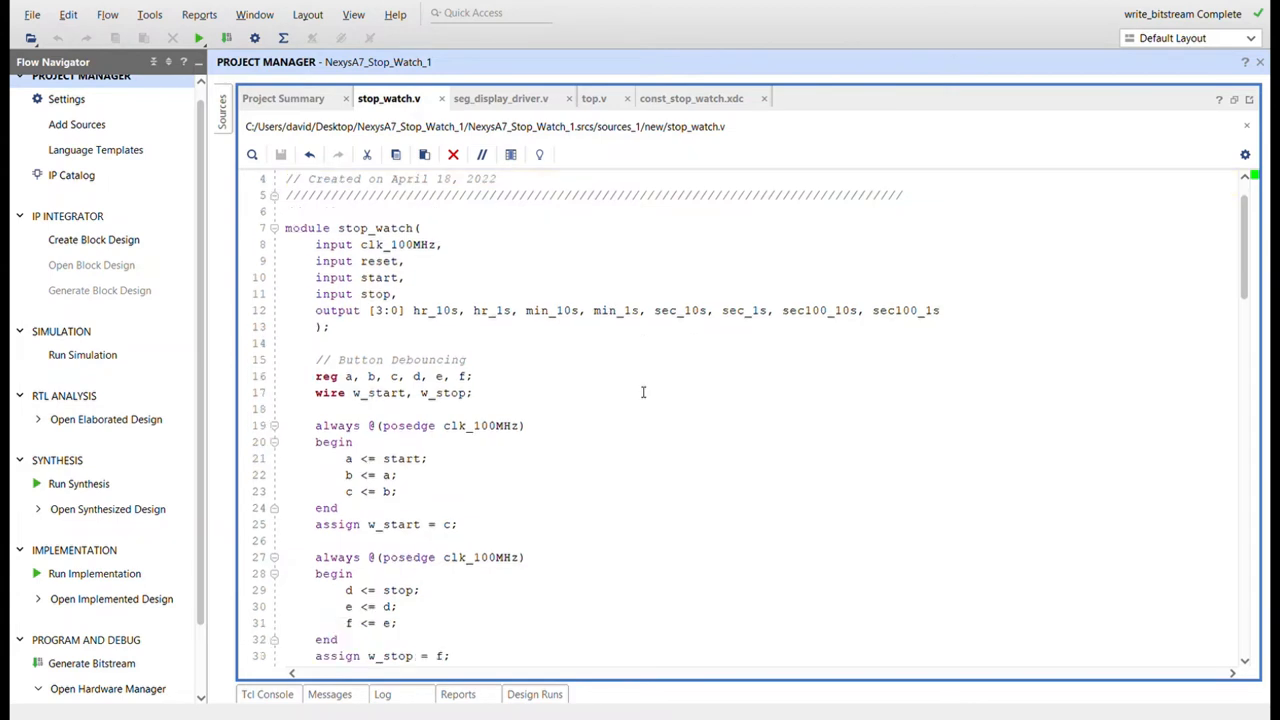
scroll(down, 3)
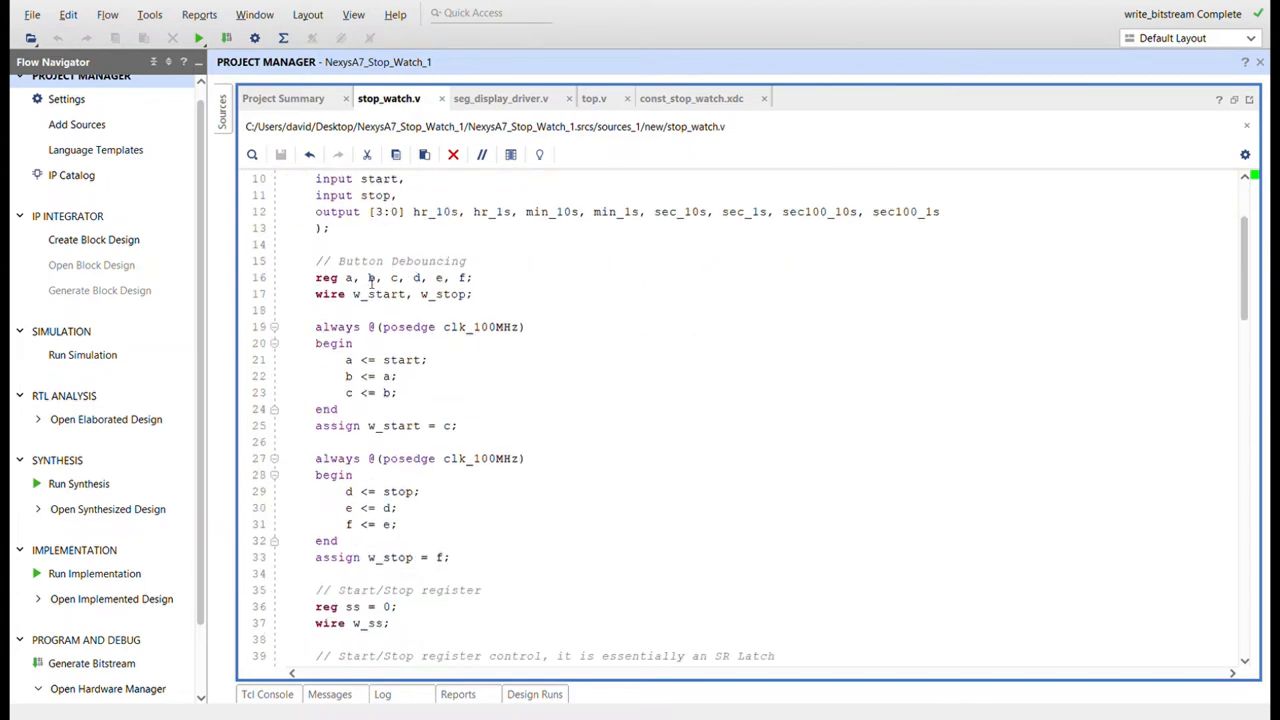
mouse_move(400, 294)
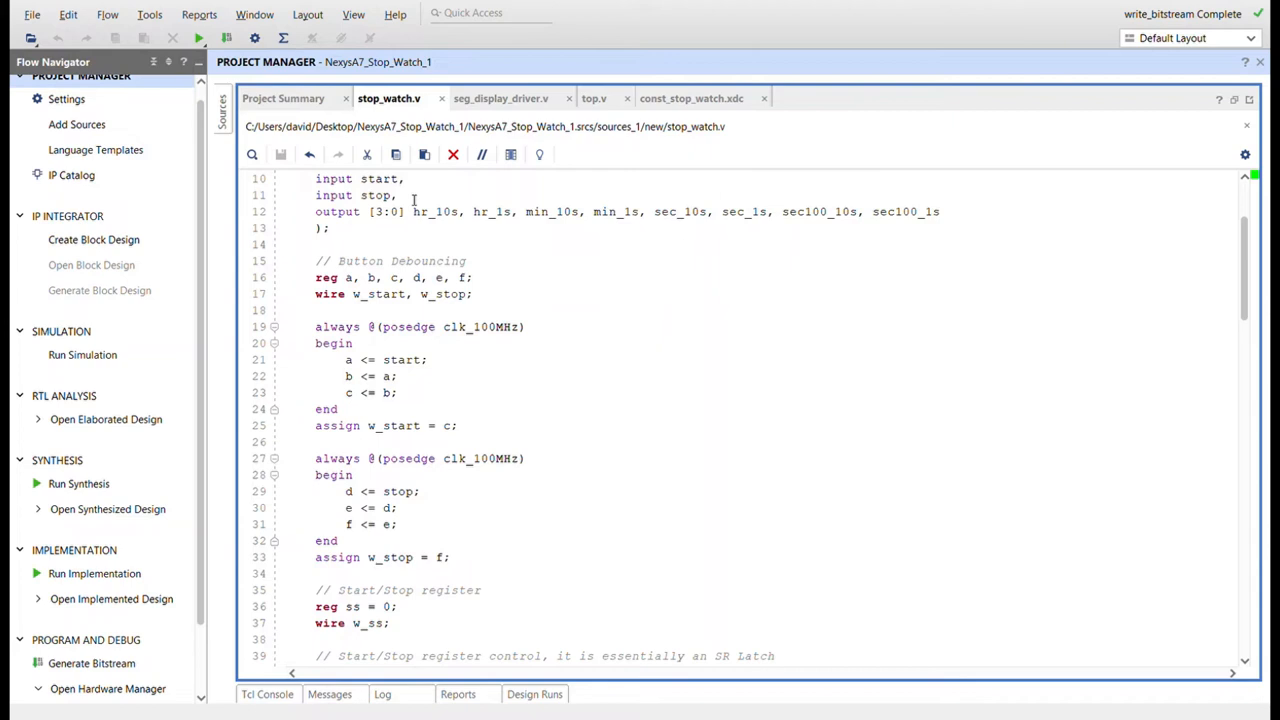
scroll(down, 3)
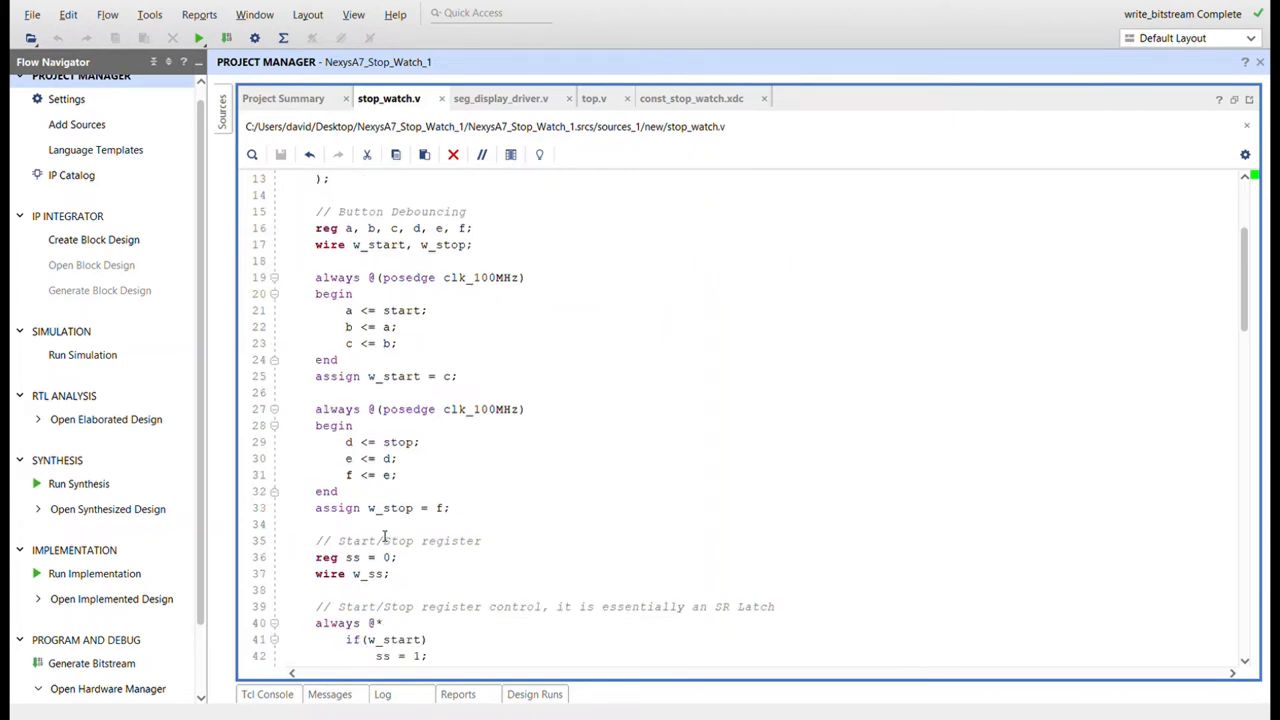
scroll(down, 3)
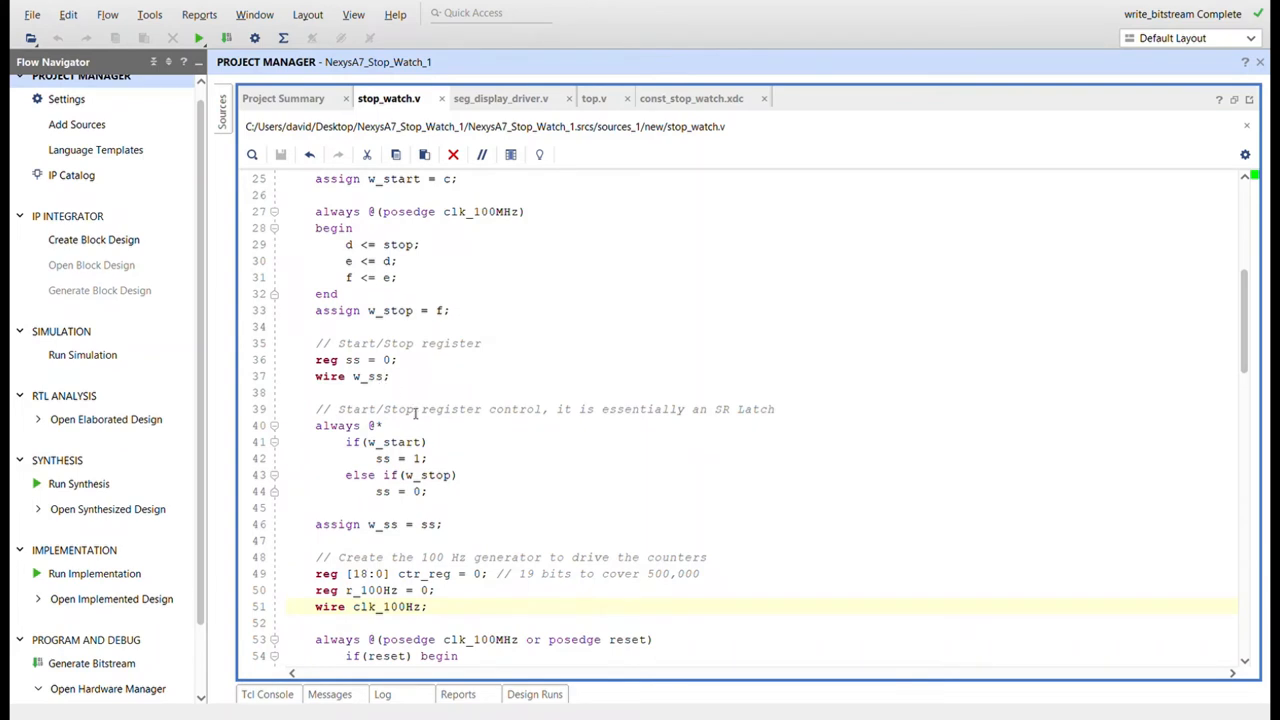
scroll(down, 3)
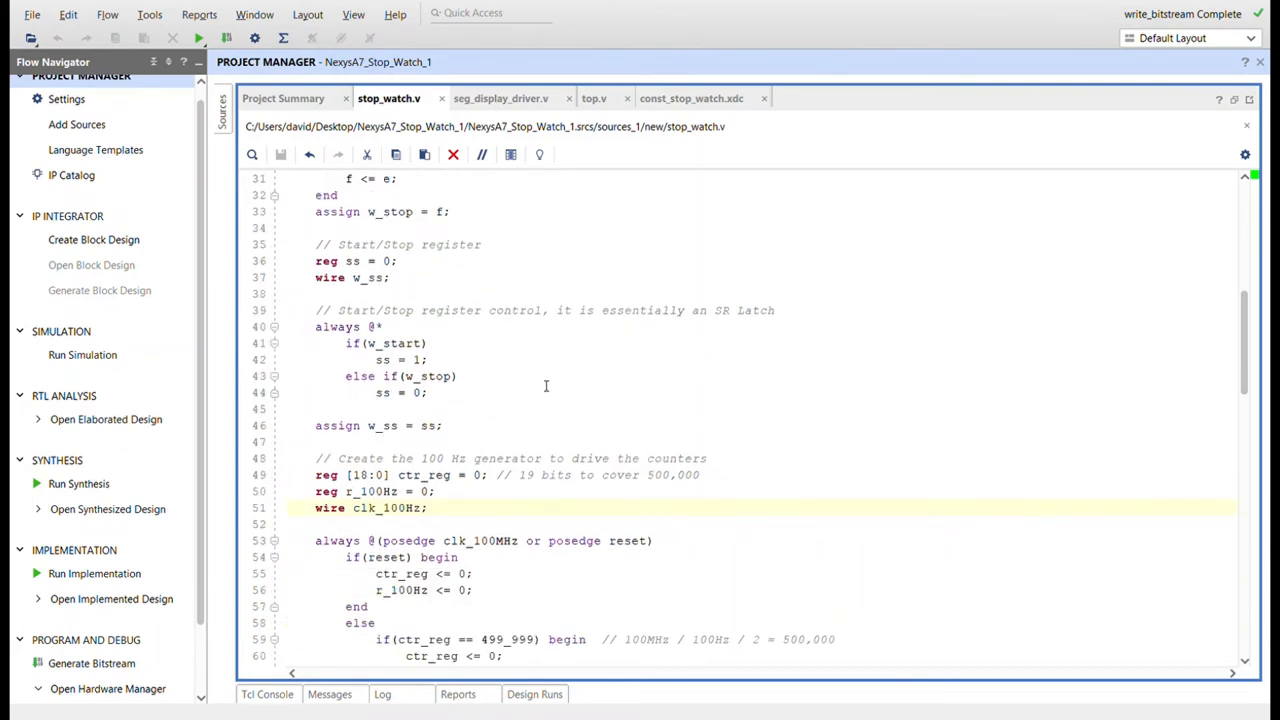
mouse_move(412, 347)
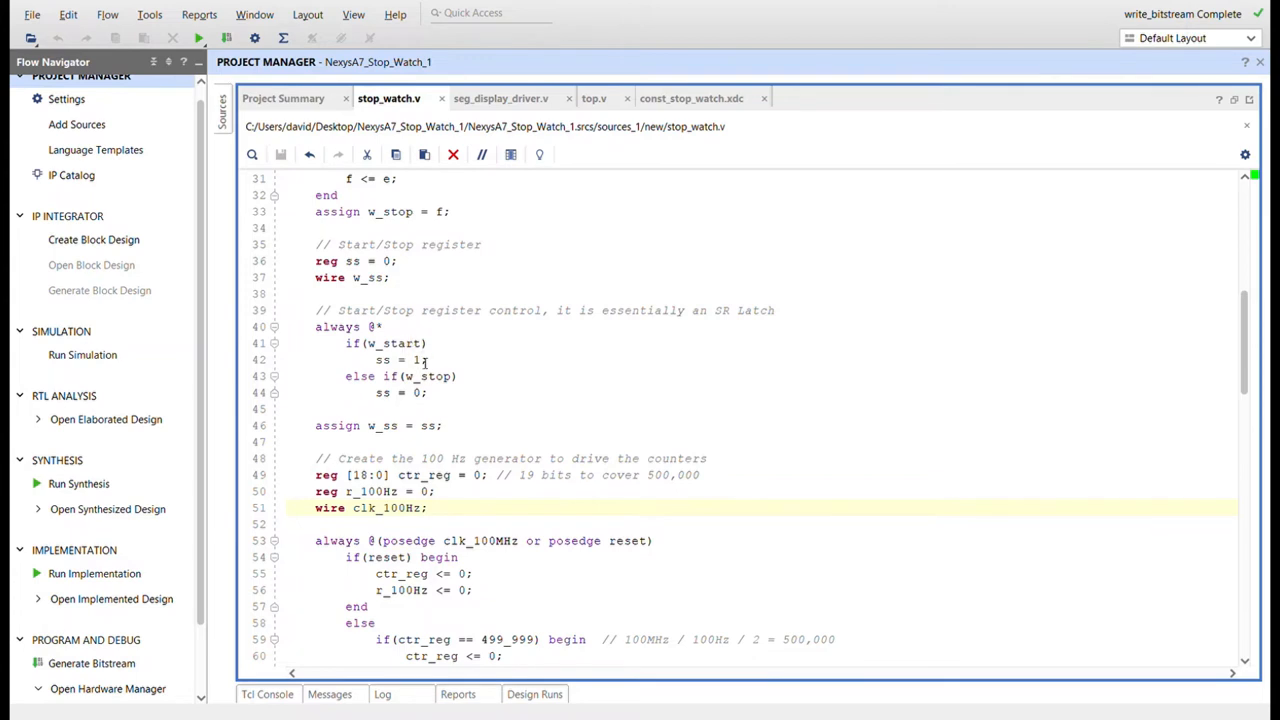
mouse_move(425, 399)
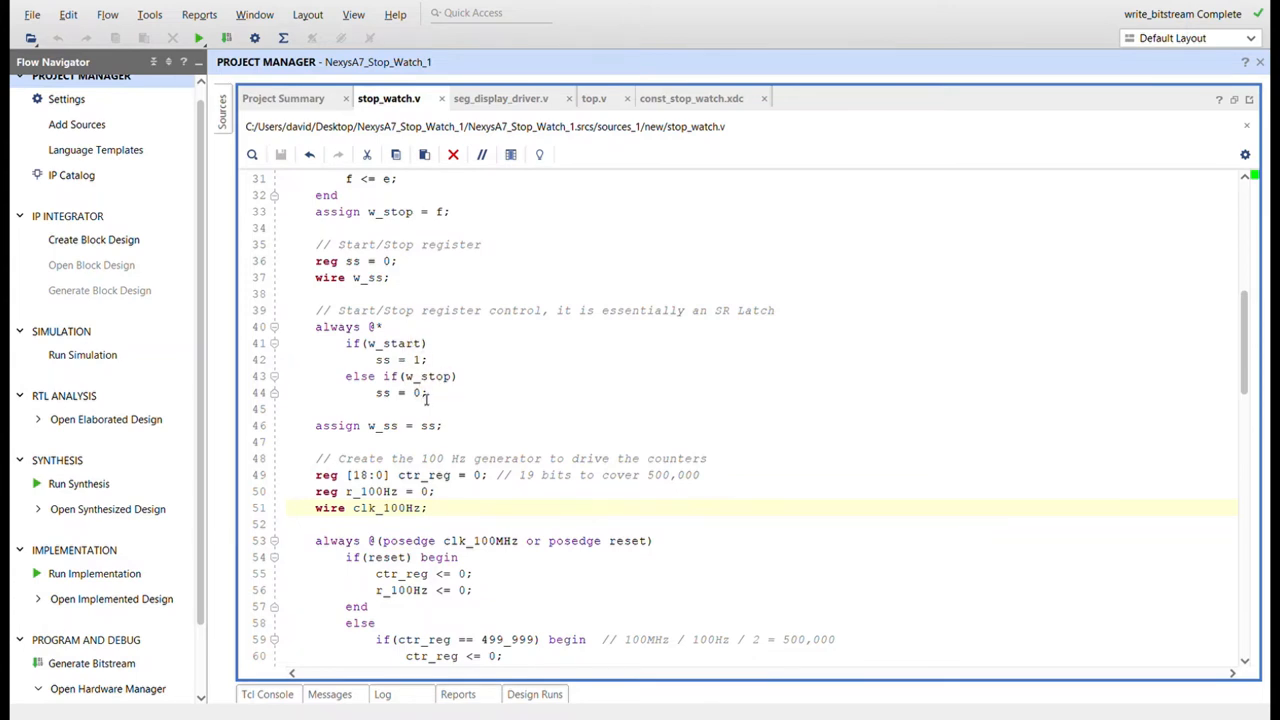
scroll(down, 3)
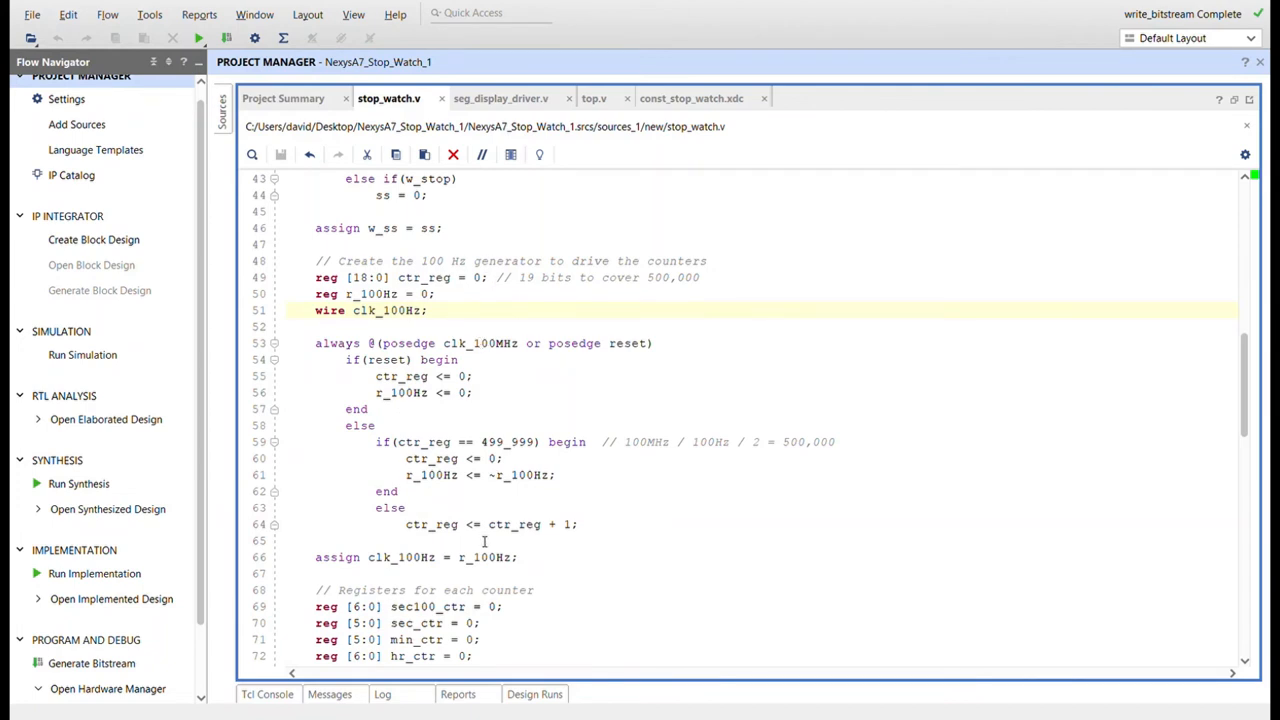
mouse_move(688, 462)
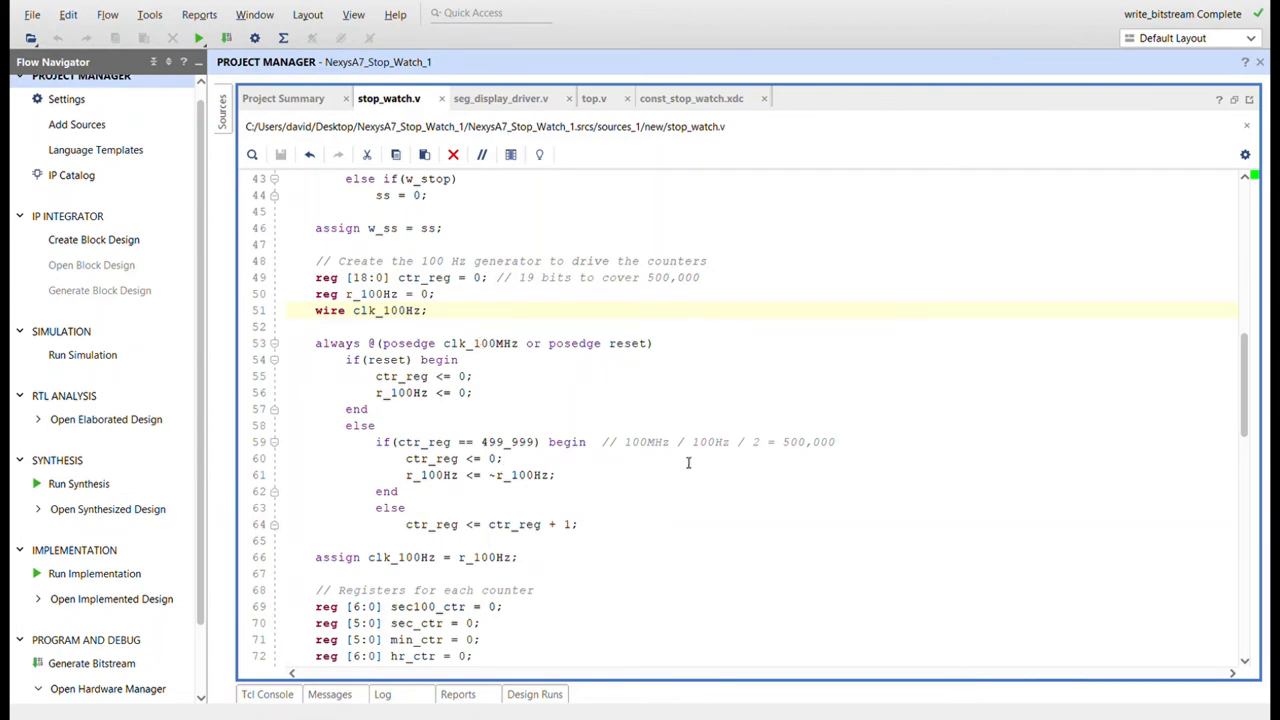
mouse_move(503, 450)
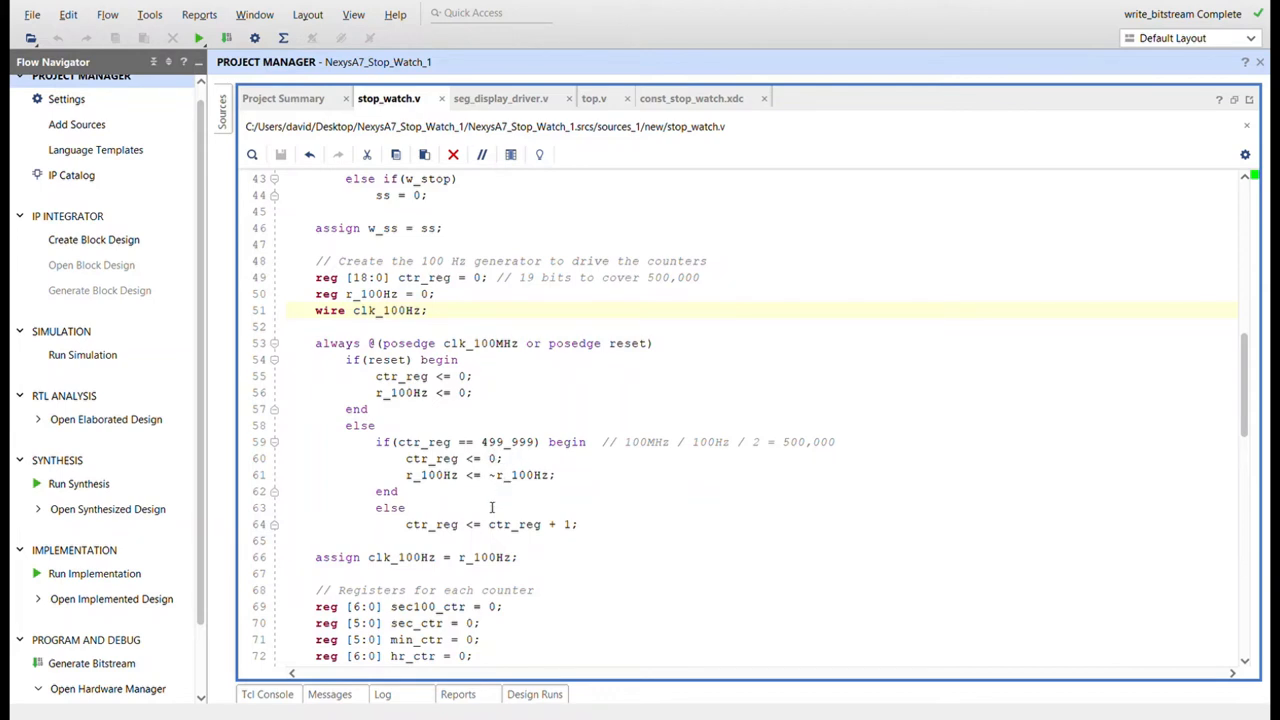
scroll(down, 3)
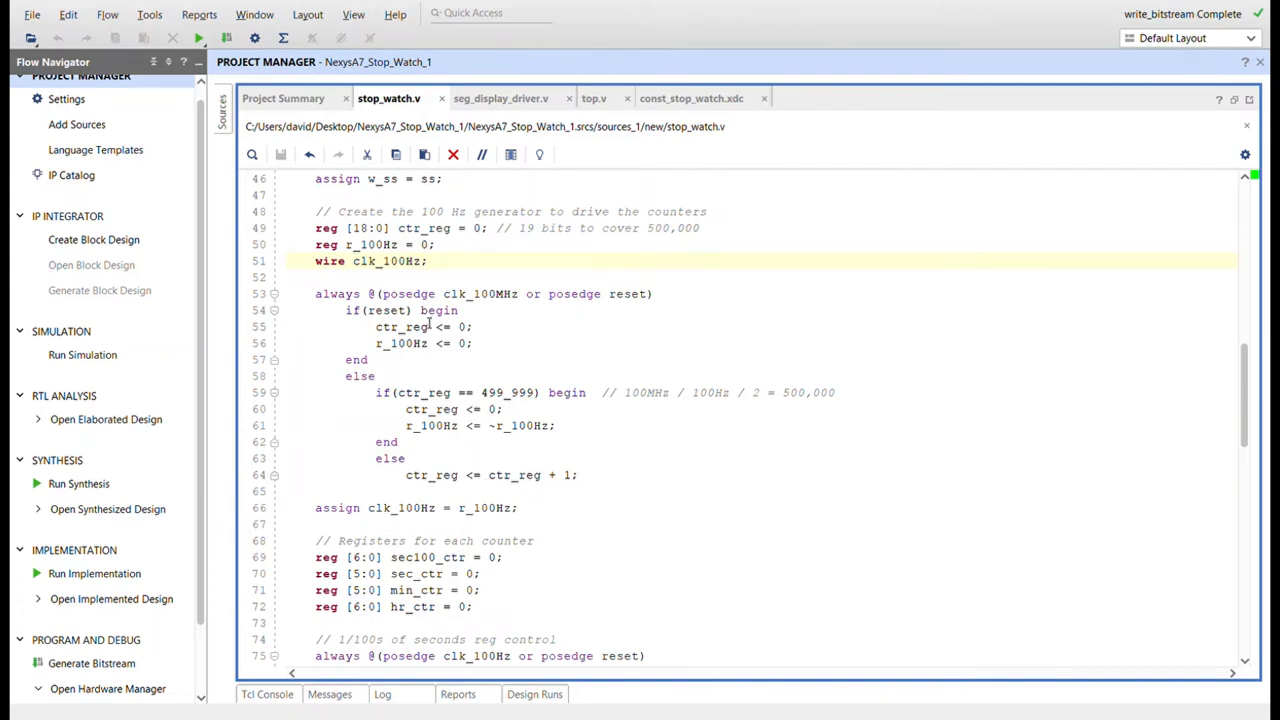
mouse_move(561, 455)
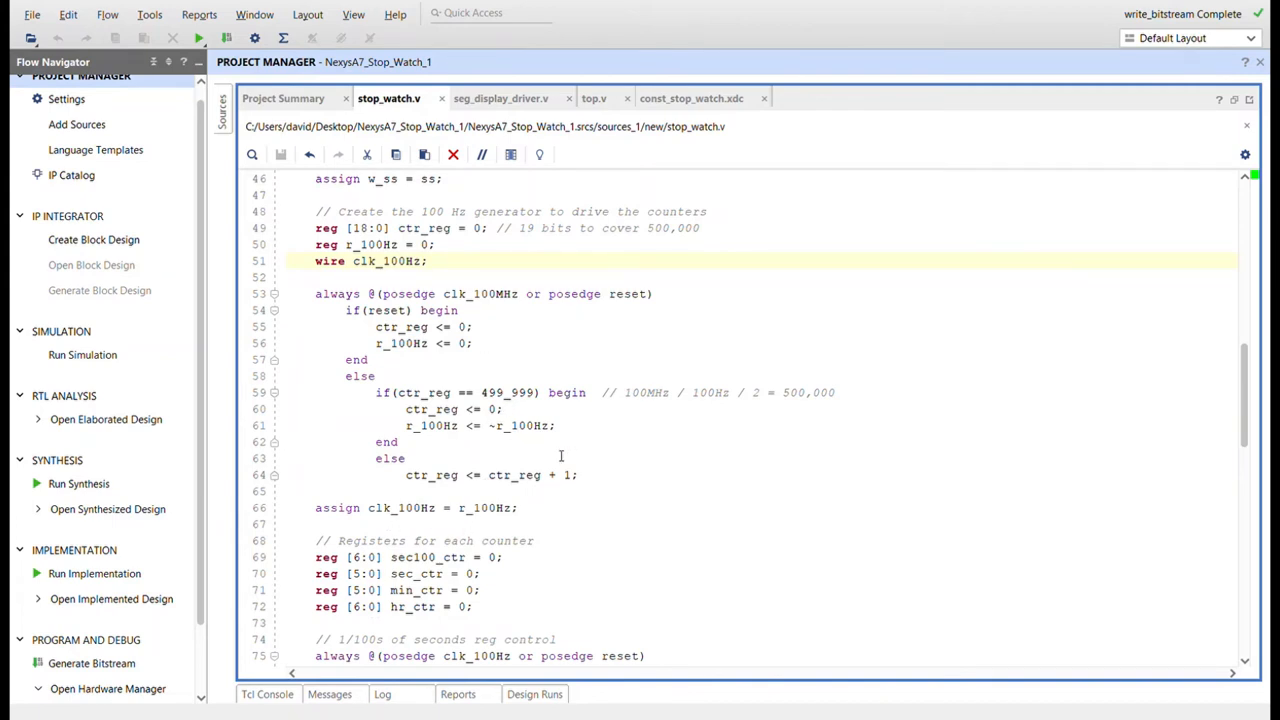
- Review the seconds, minutes, hours counters and BCD conversion to endmodule, then switch to seg_display_driver.v
scroll(down, 3)
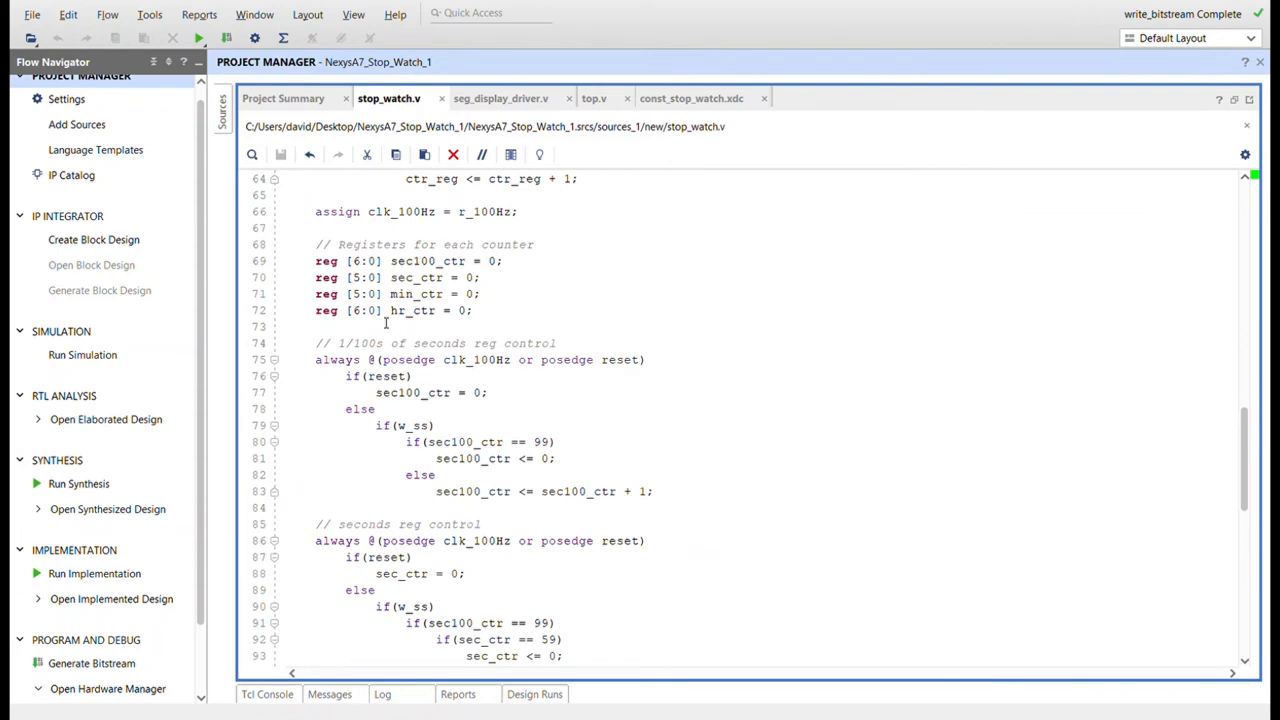
mouse_move(586, 300)
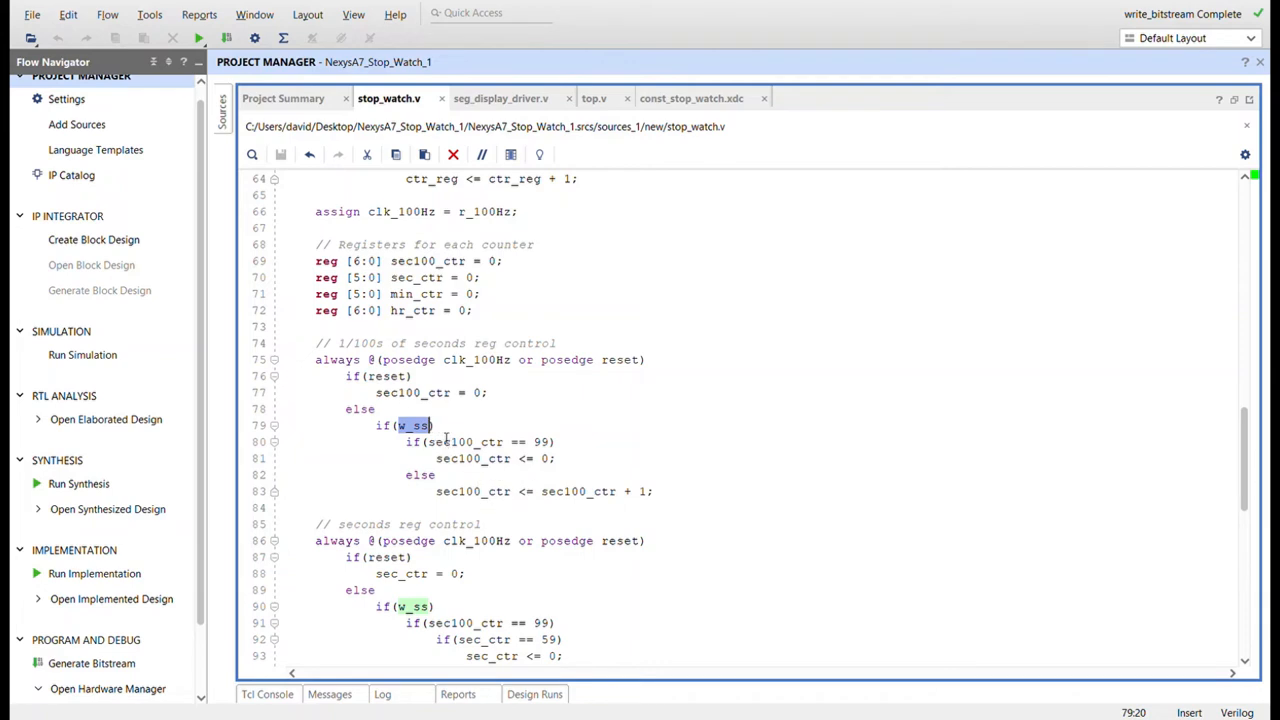
click(432, 425)
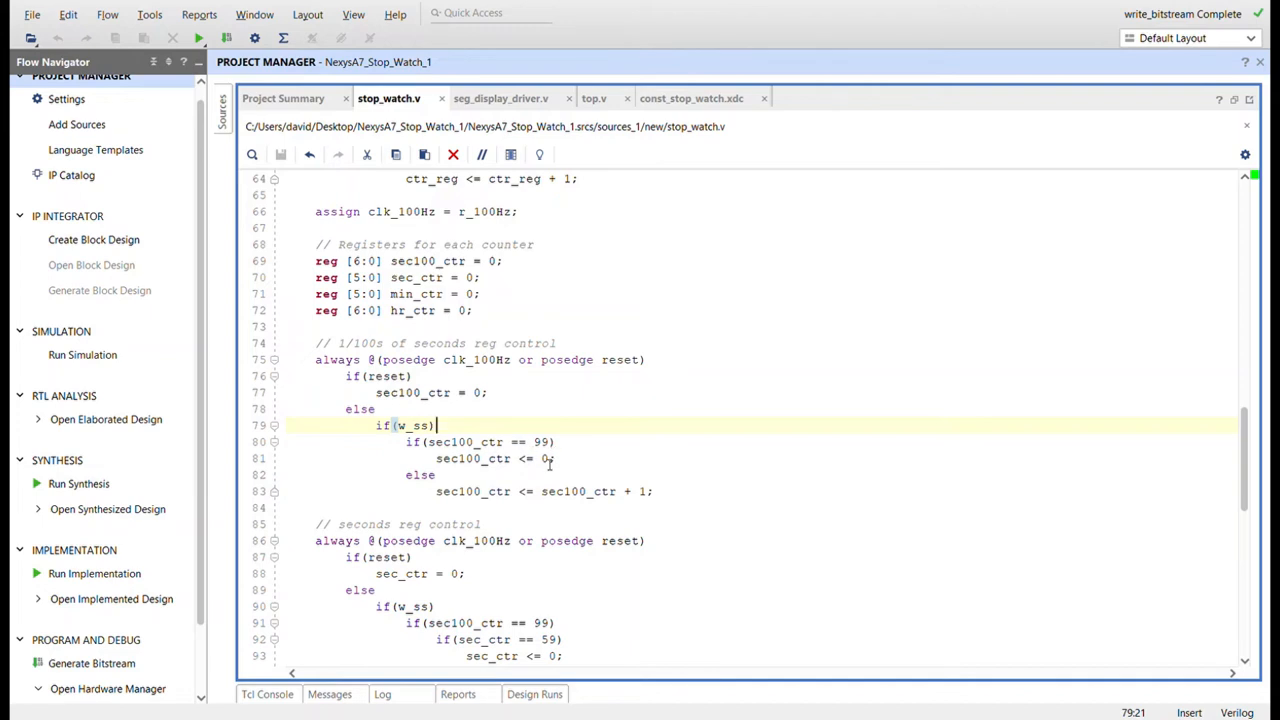
mouse_move(491, 403)
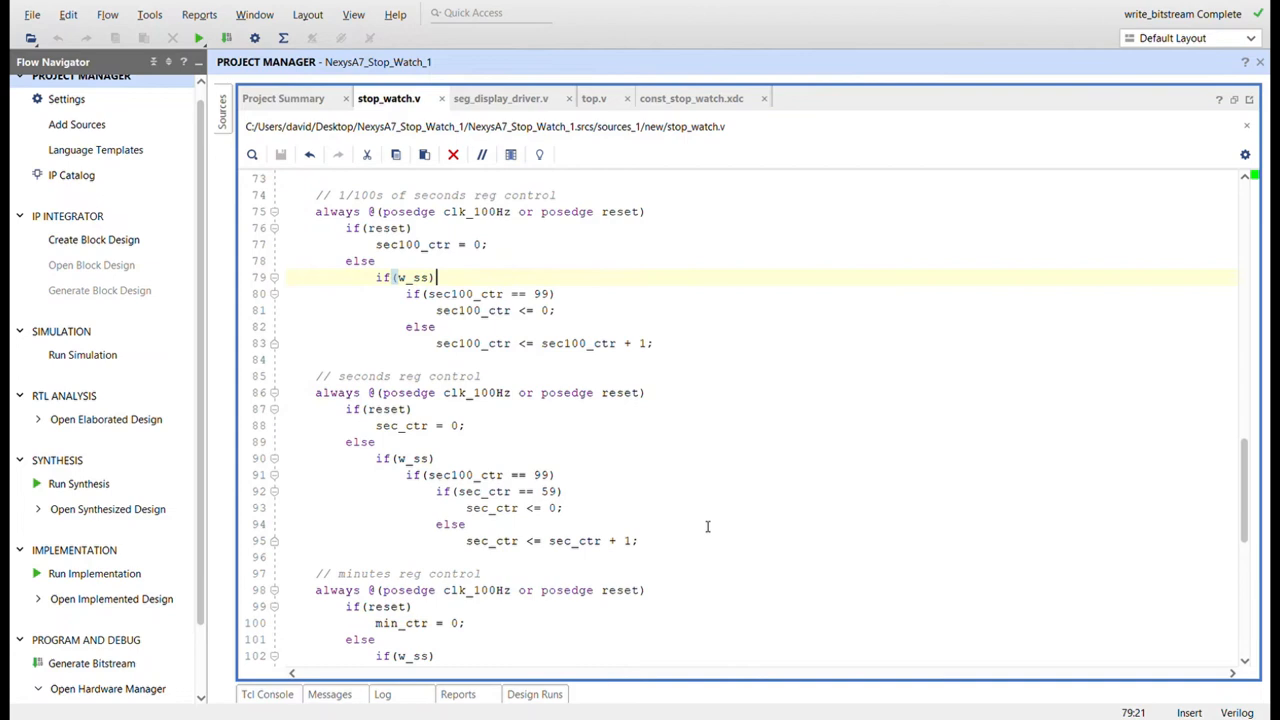
scroll(down, 3)
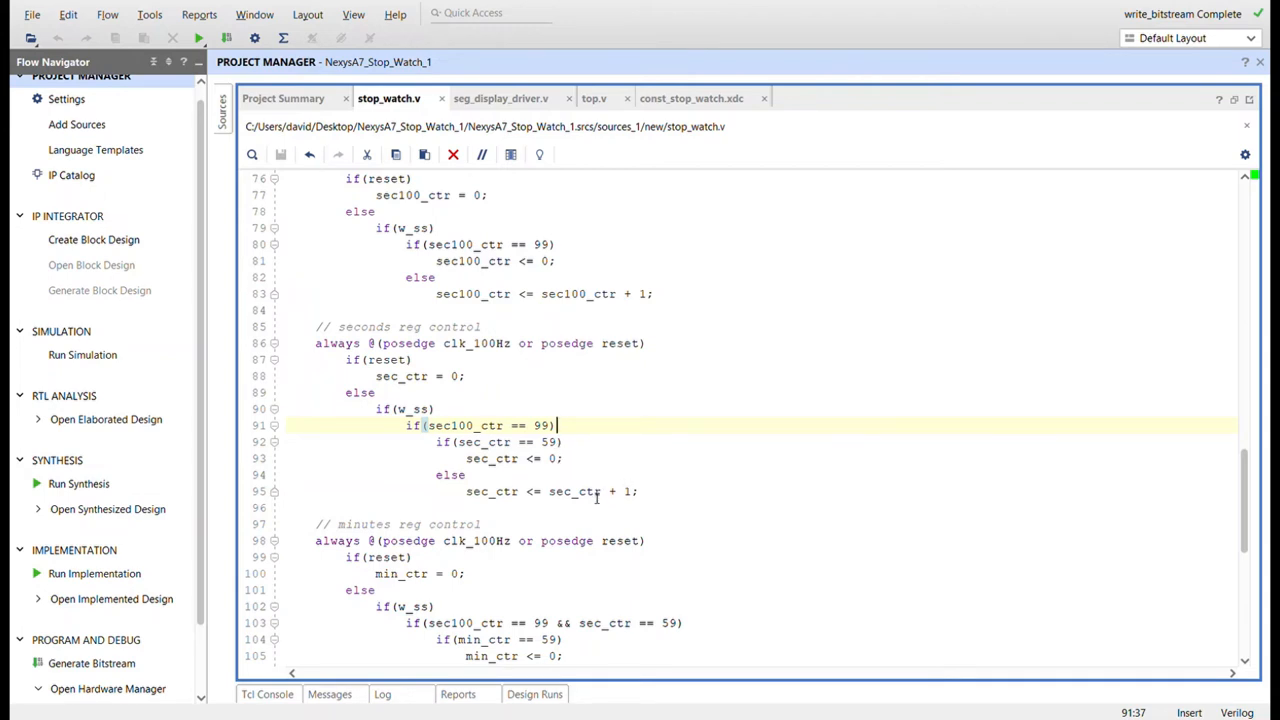
scroll(down, 3)
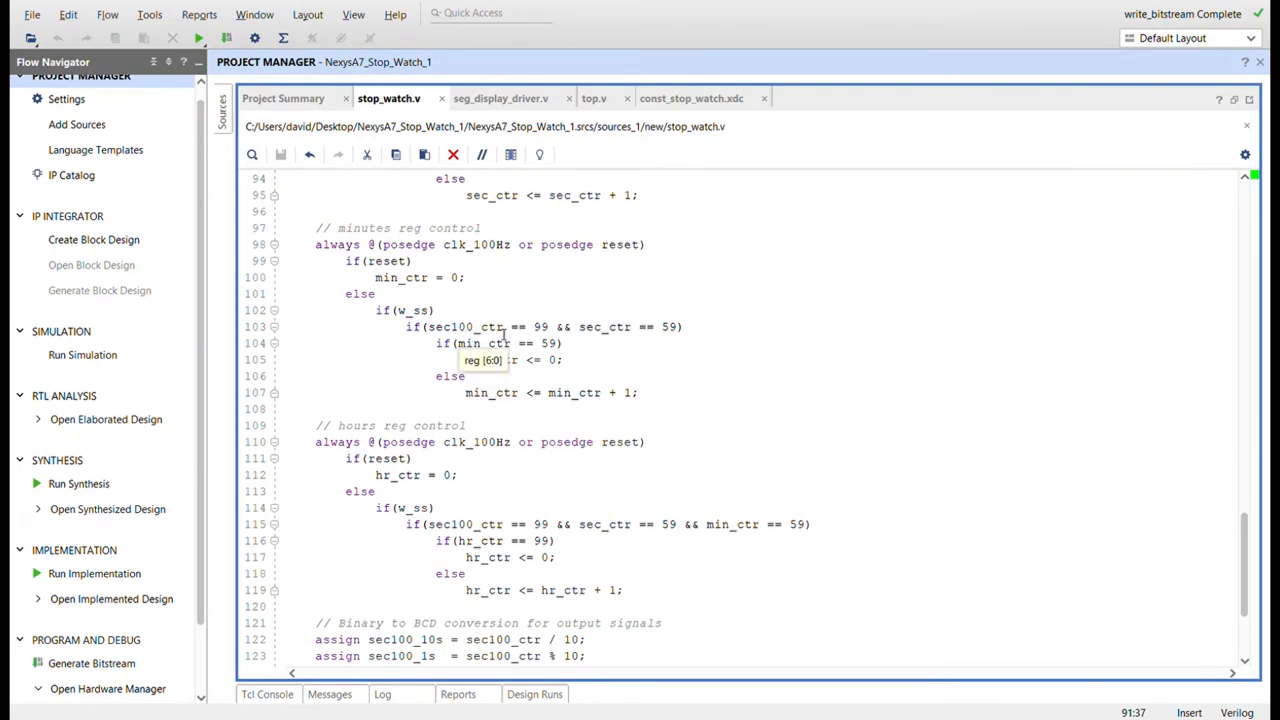
mouse_move(545, 332)
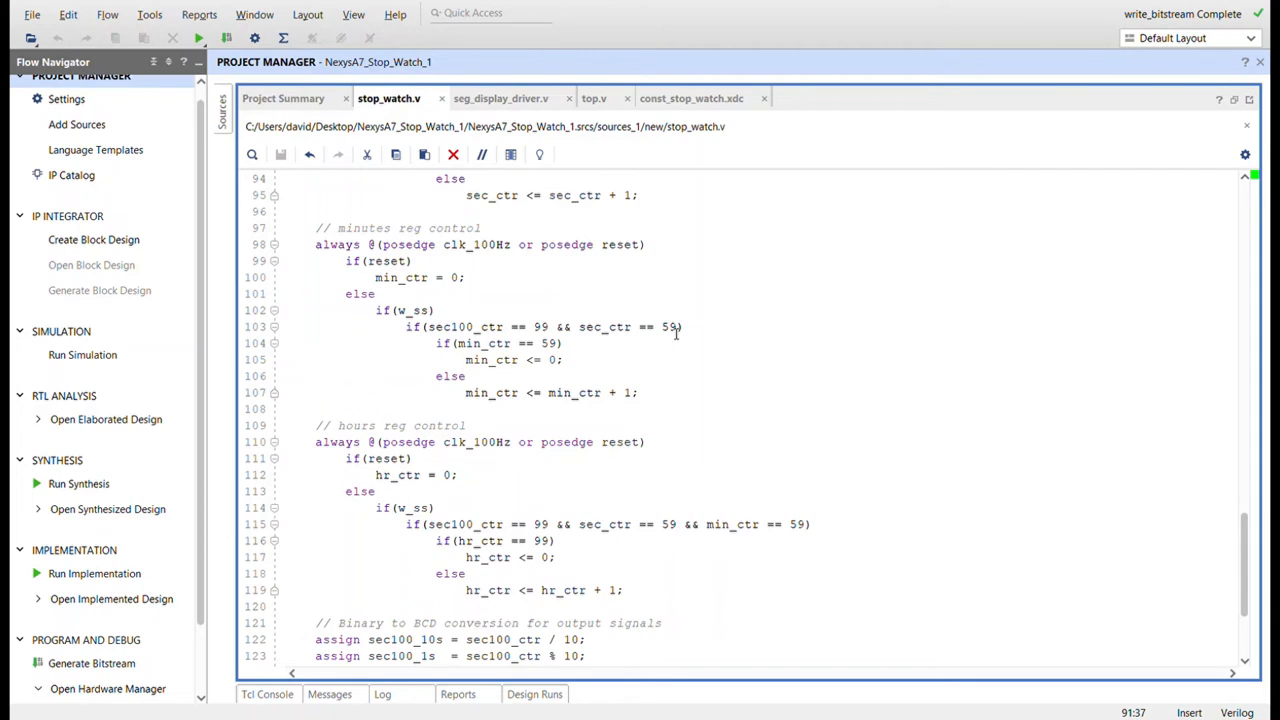
mouse_move(566, 353)
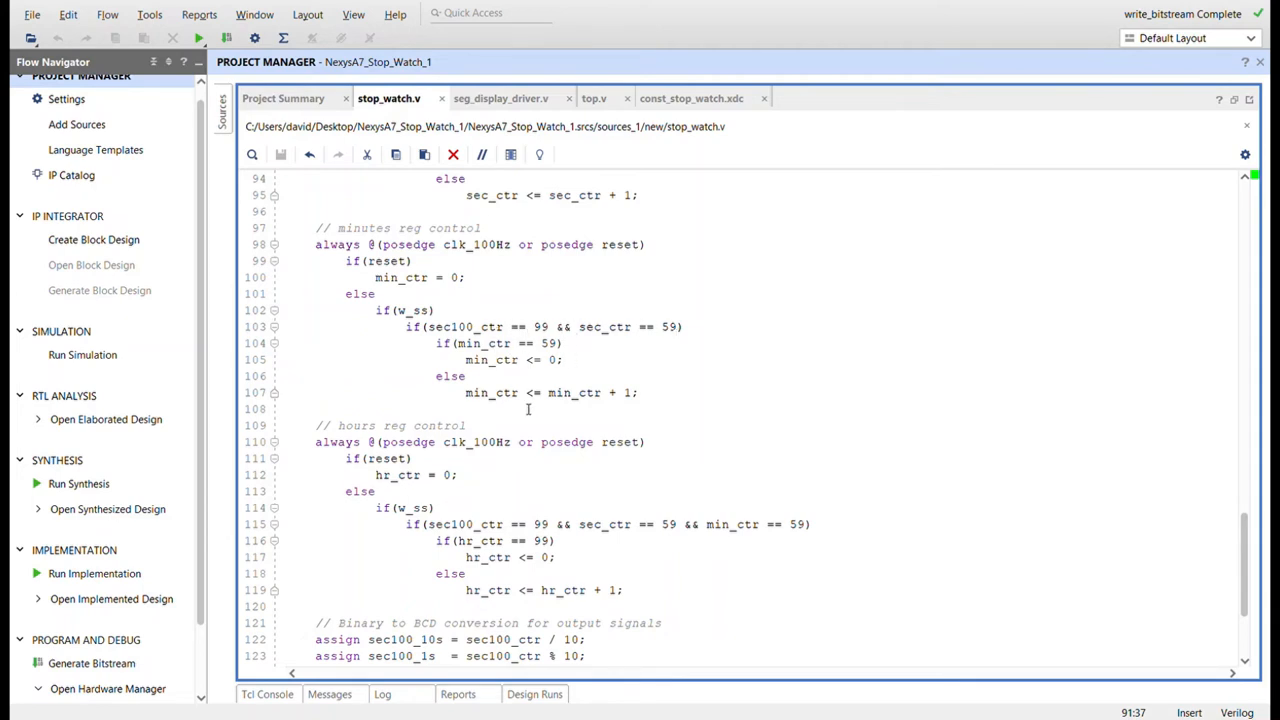
scroll(down, 3)
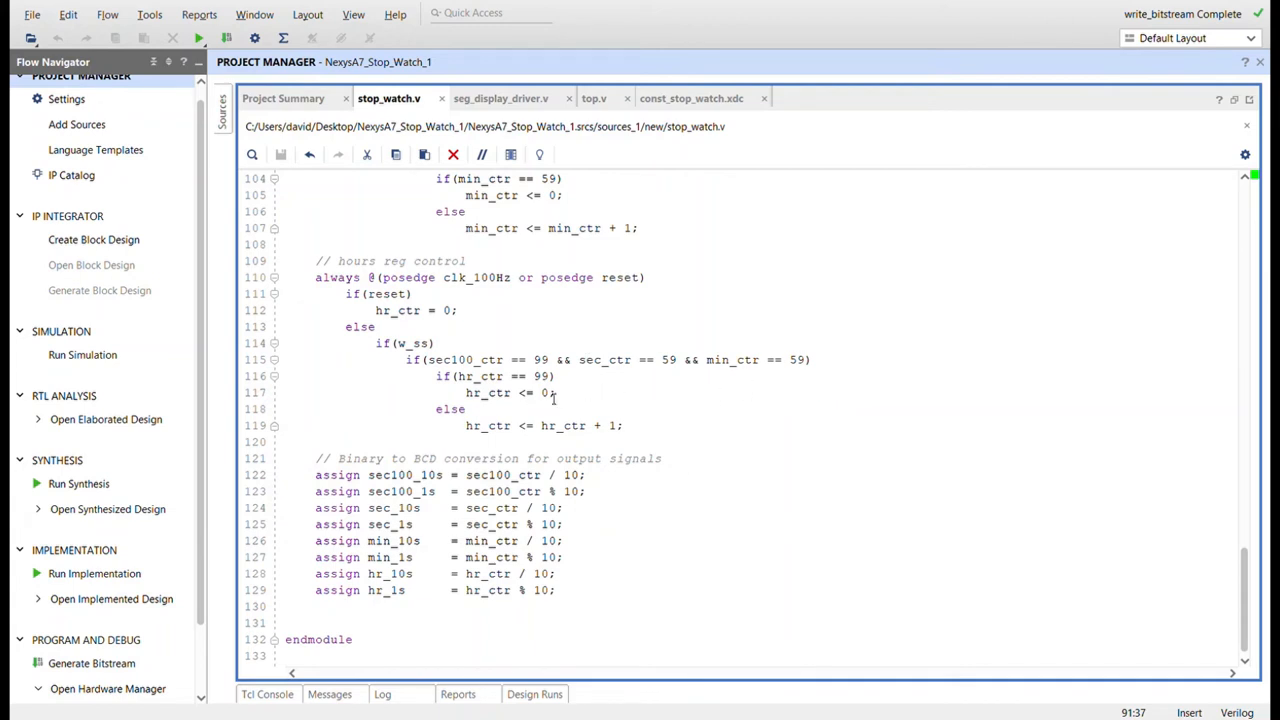
double_click(418, 343)
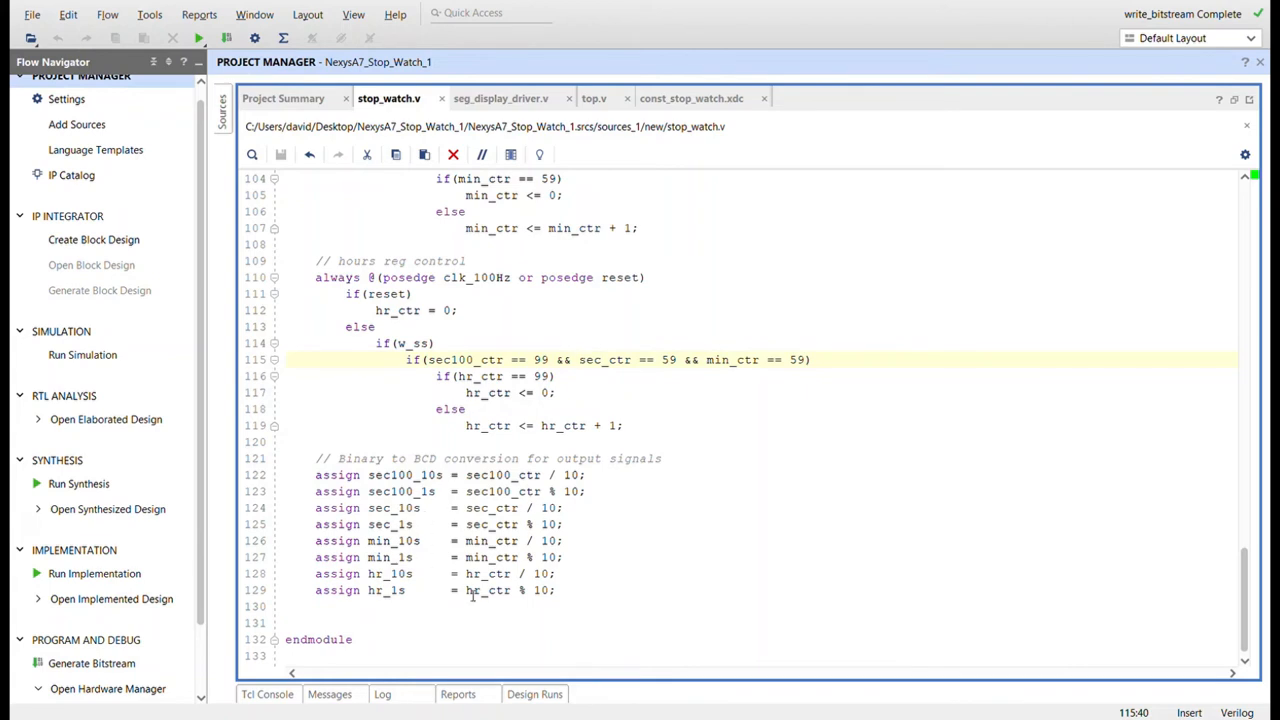
mouse_move(550, 473)
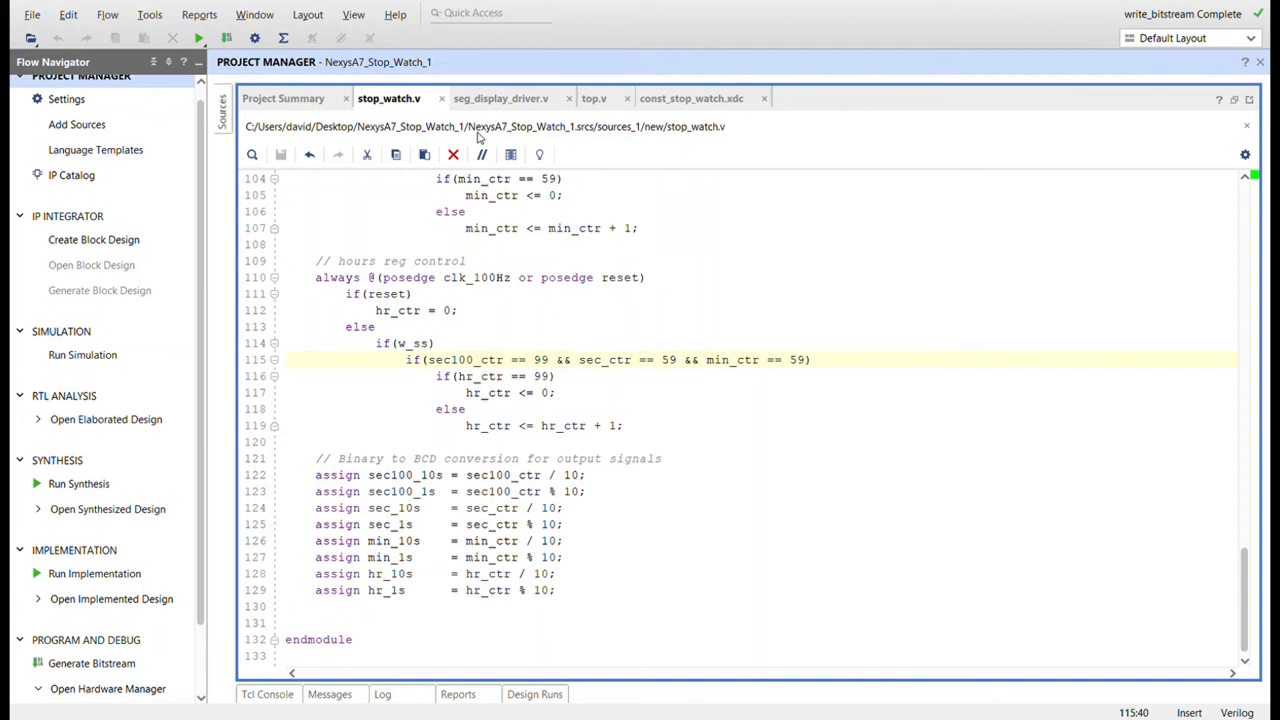
click(500, 98)
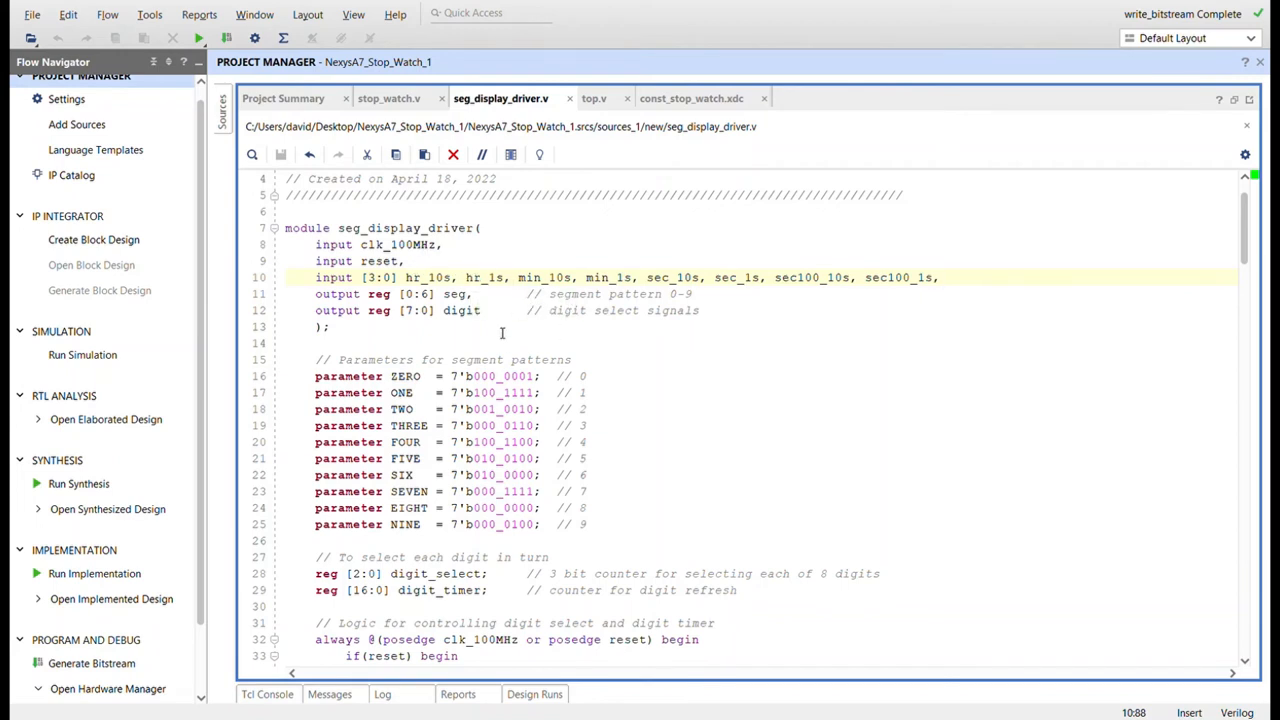
mouse_move(430, 310)
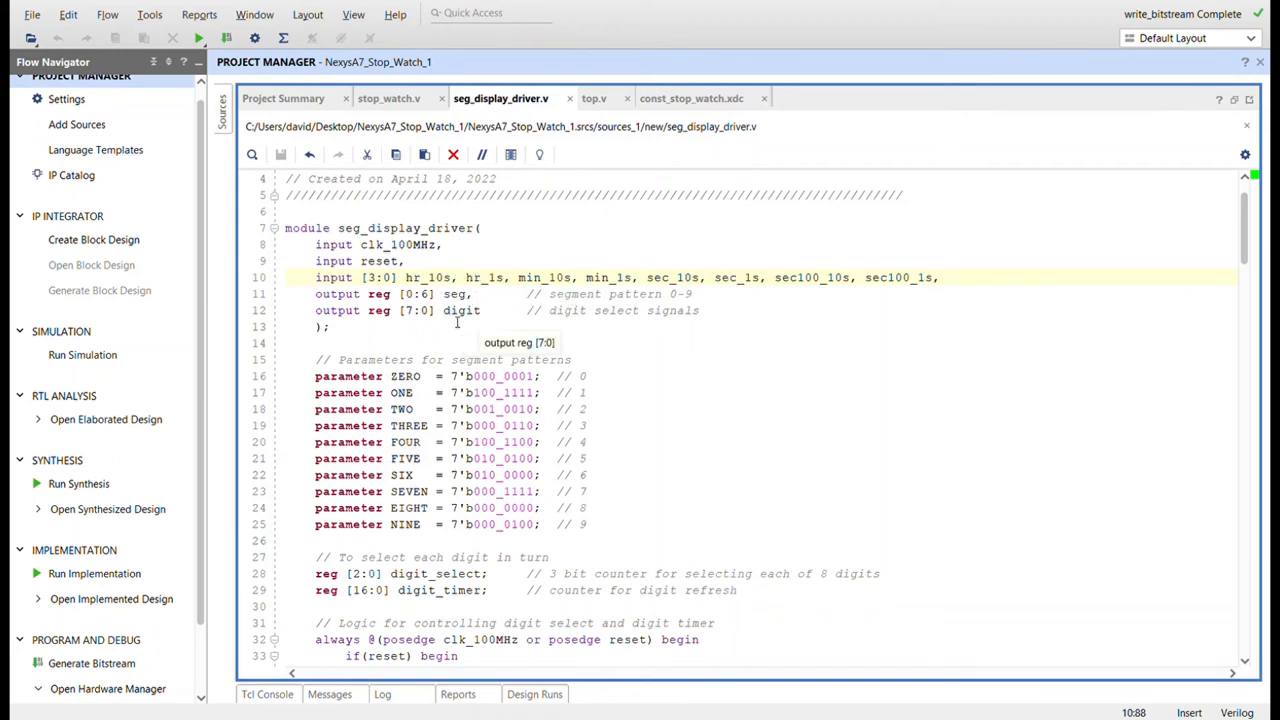
scroll(down, 3)
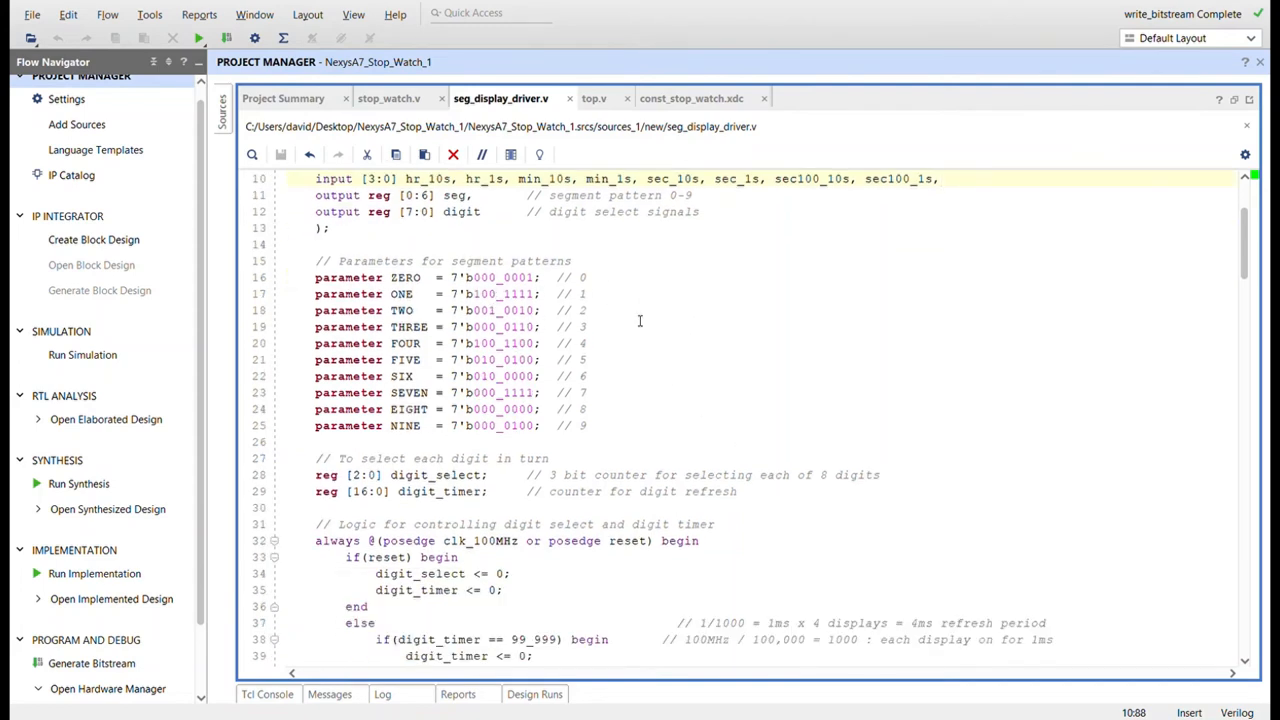
scroll(down, 3)
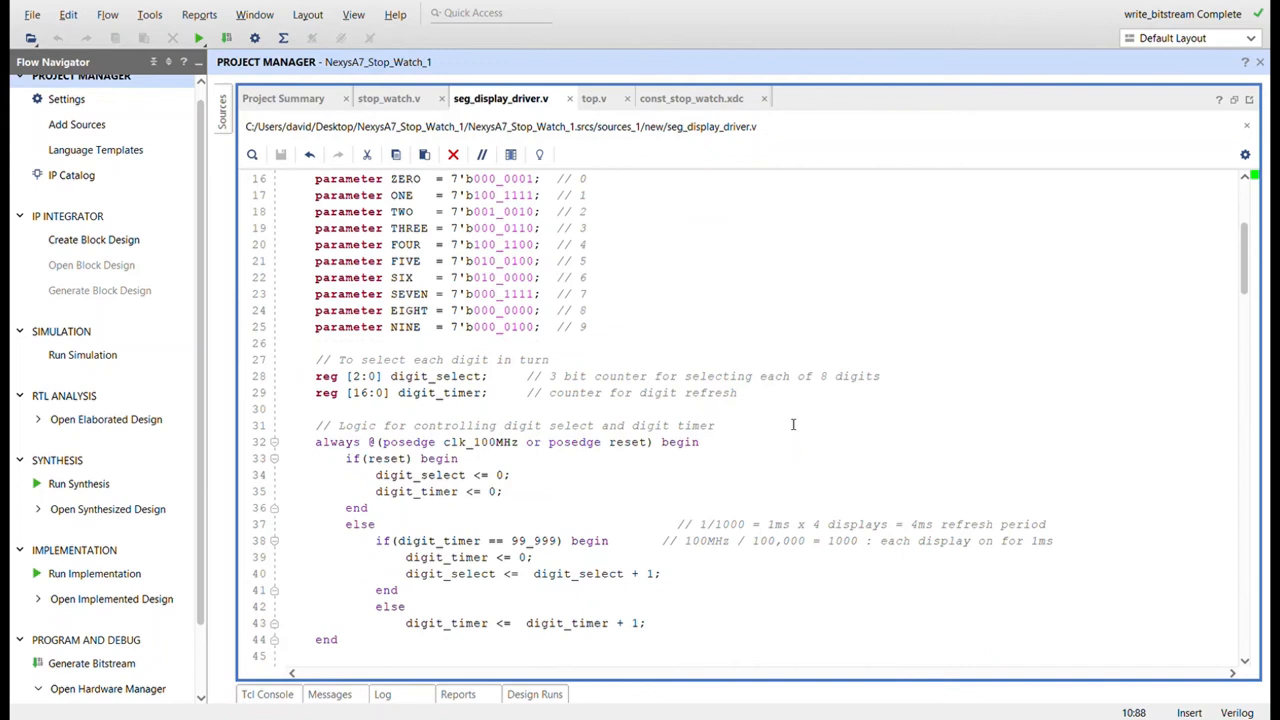
scroll(down, 3)
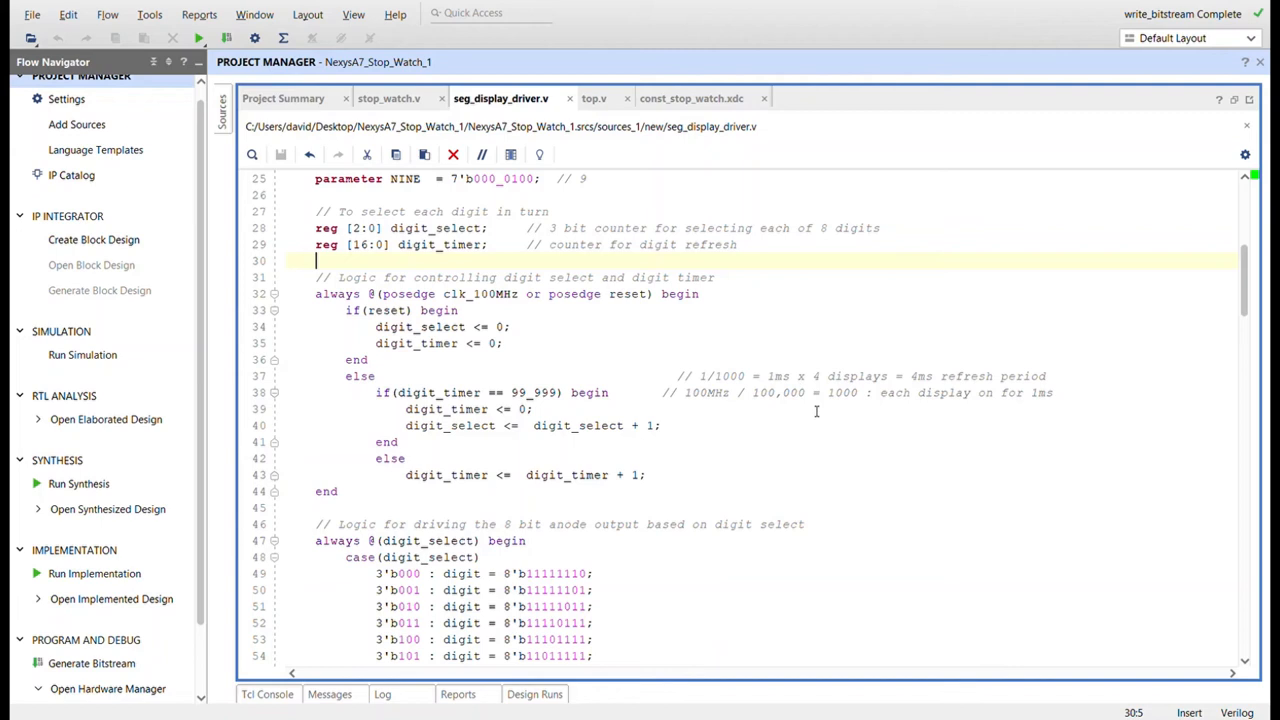
mouse_move(943, 400)
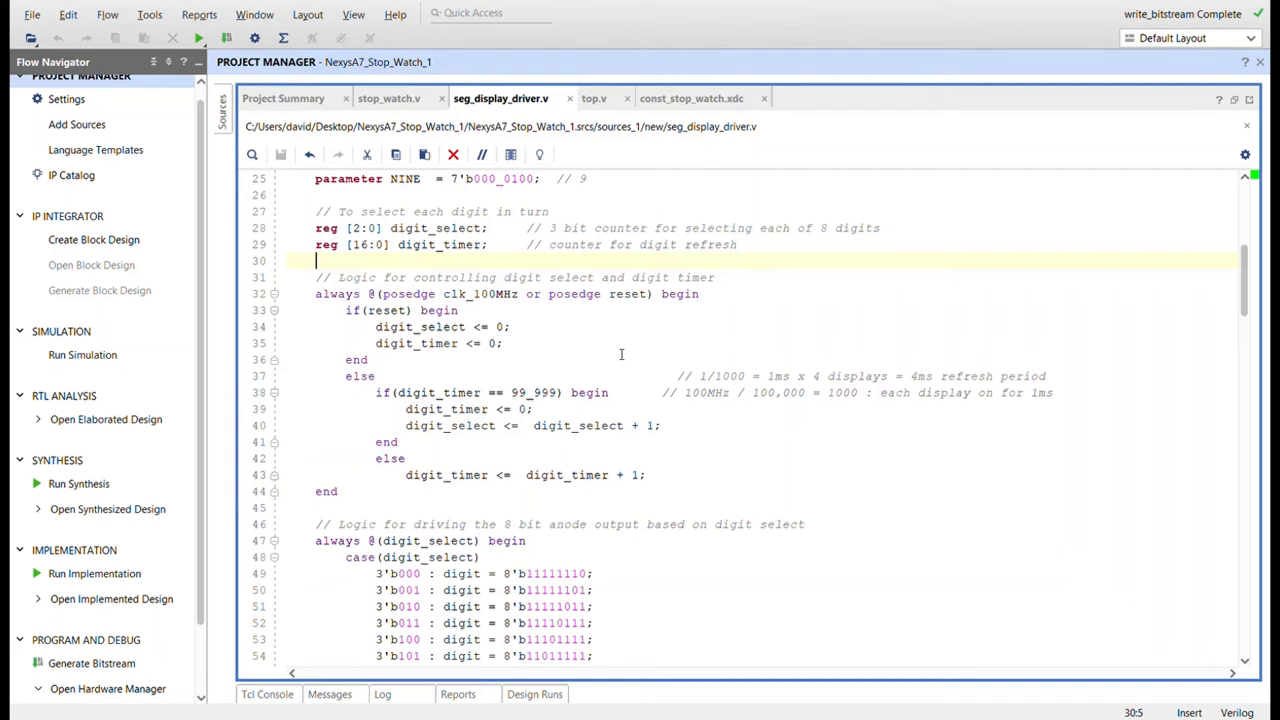
double_click(537, 392)
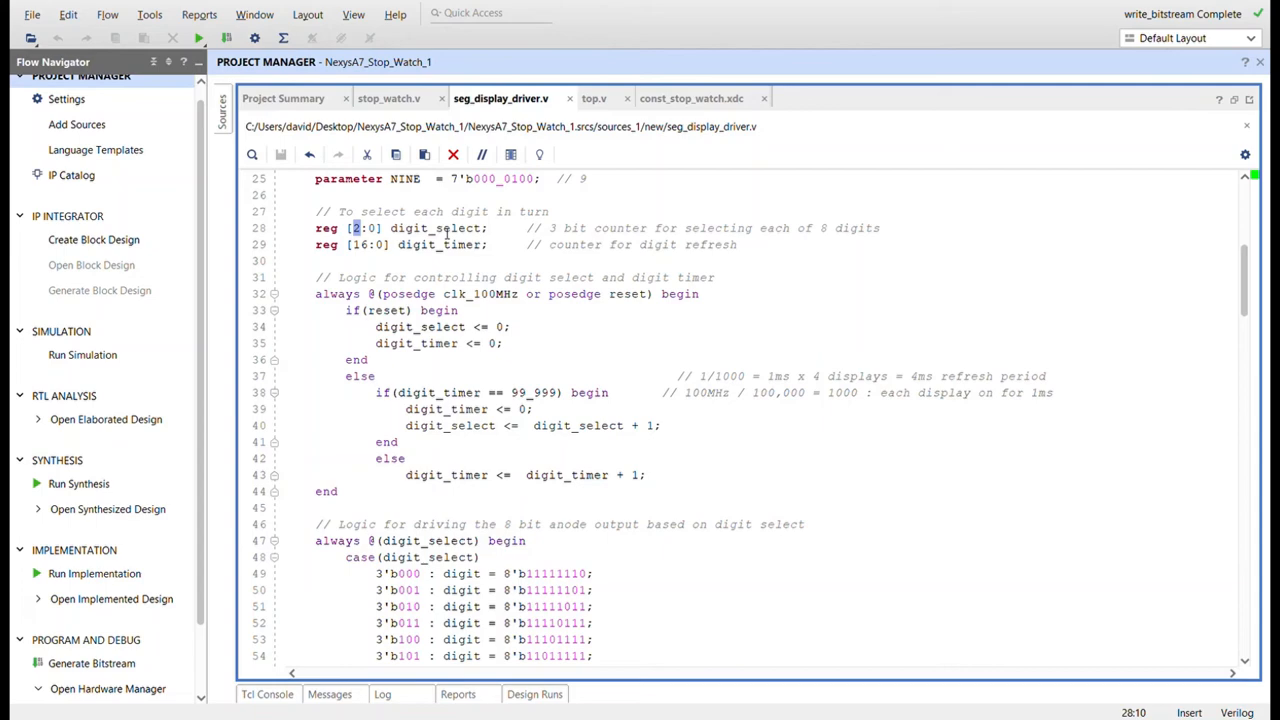
scroll(down, 3)
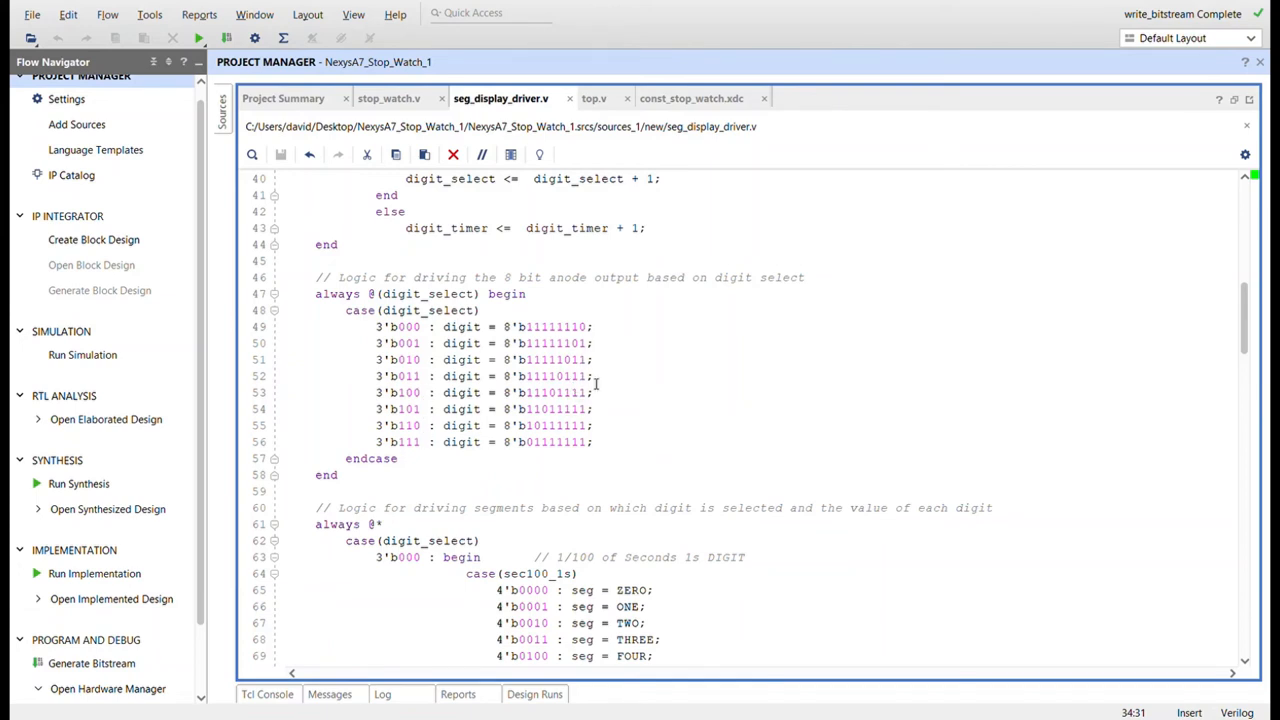
mouse_move(539, 443)
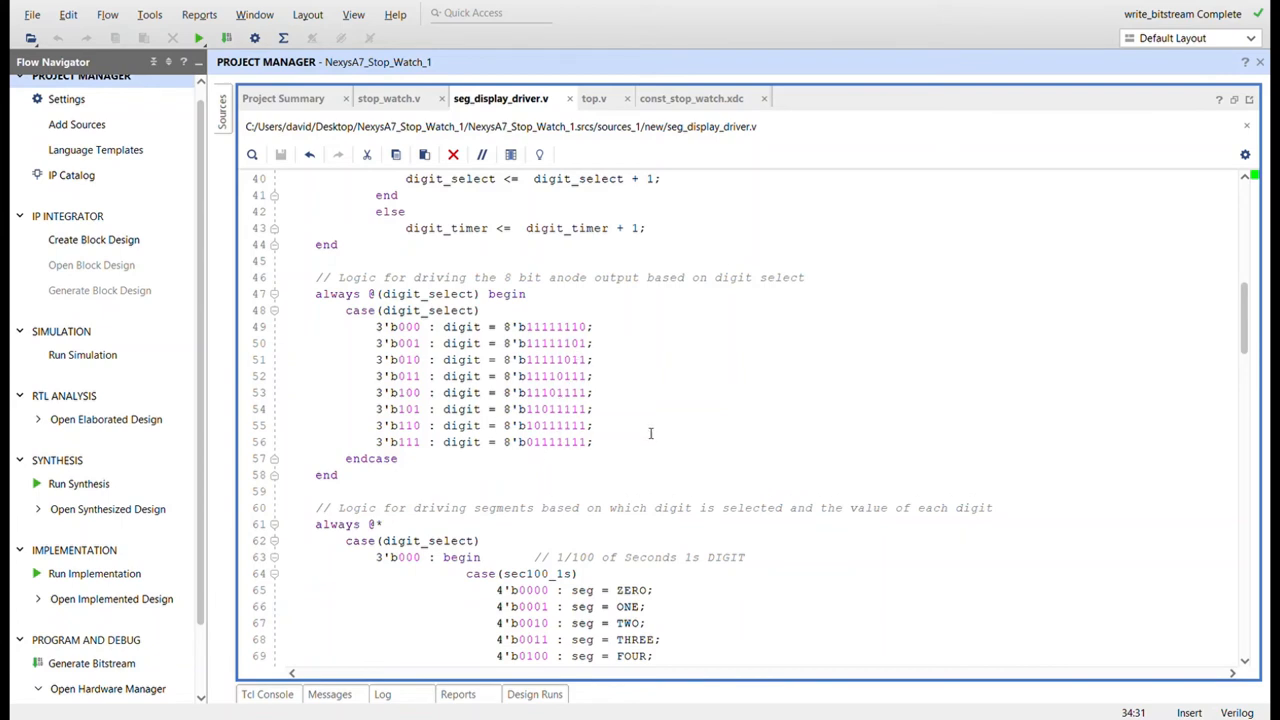
- Read every digit's segment case in seg_display_driver.v to endmodule, then switch to top.v
scroll(down, 3)
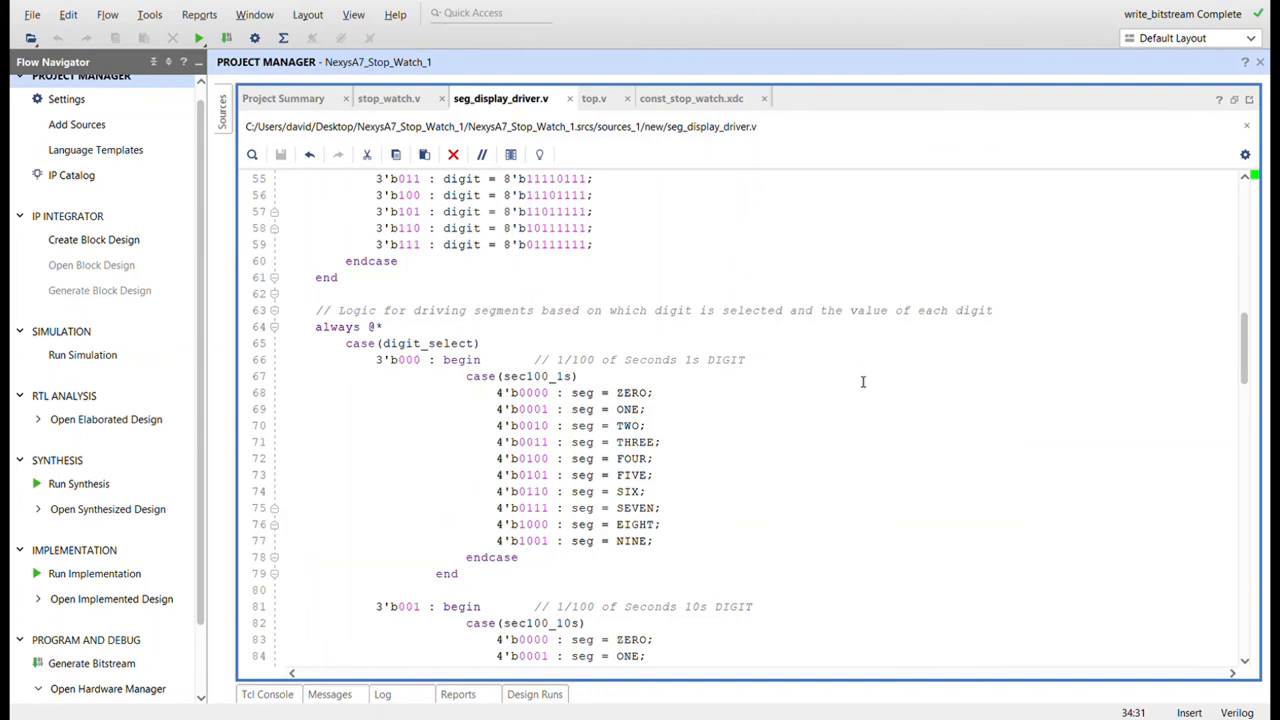
scroll(down, 3)
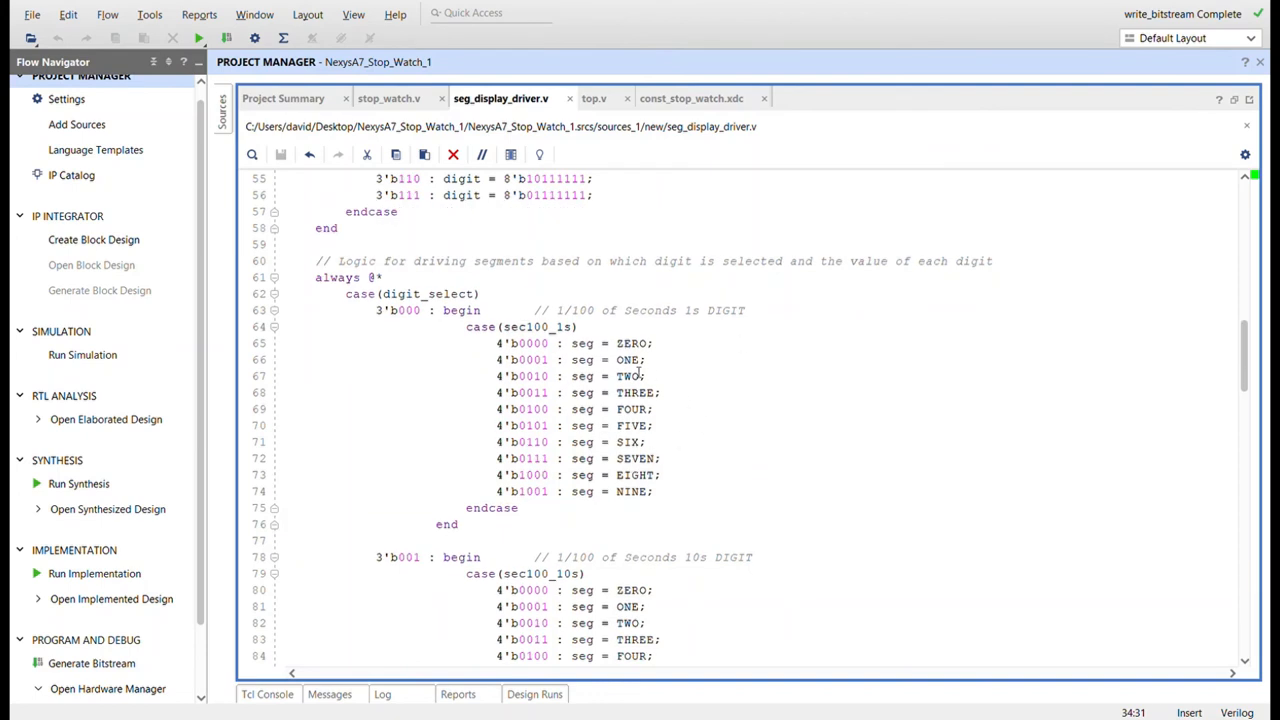
mouse_move(817, 366)
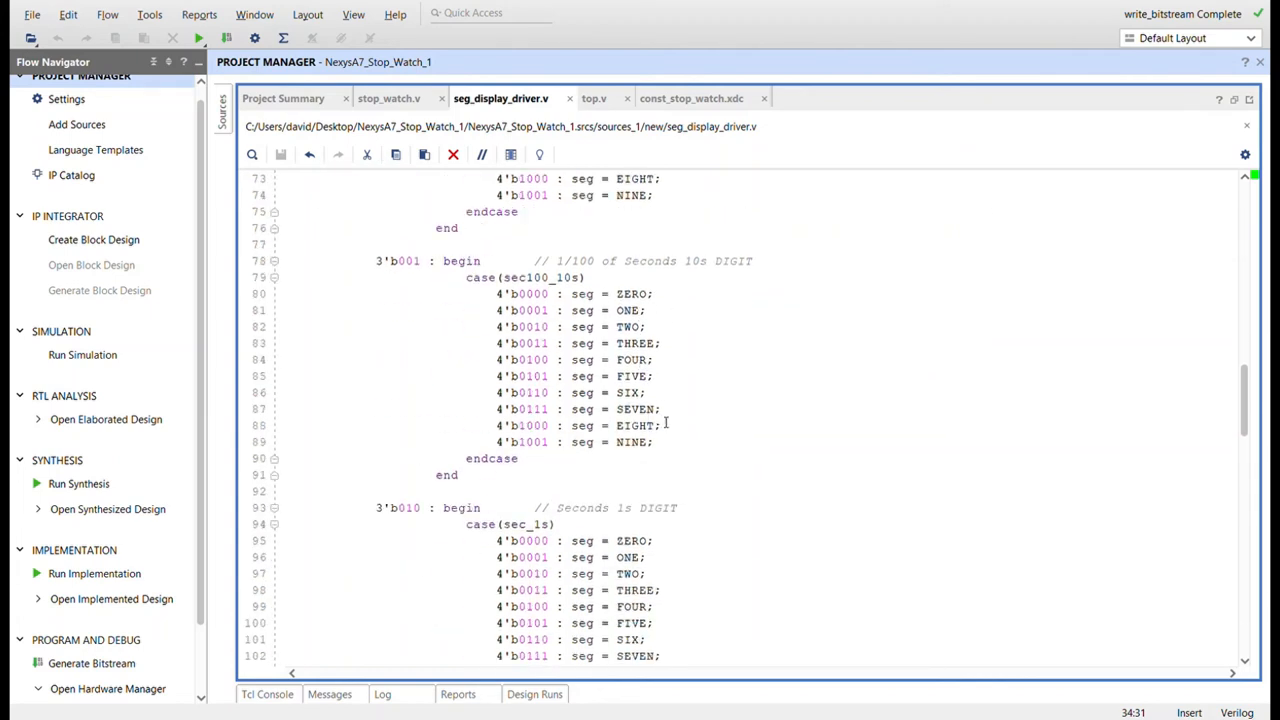
scroll(down, 3)
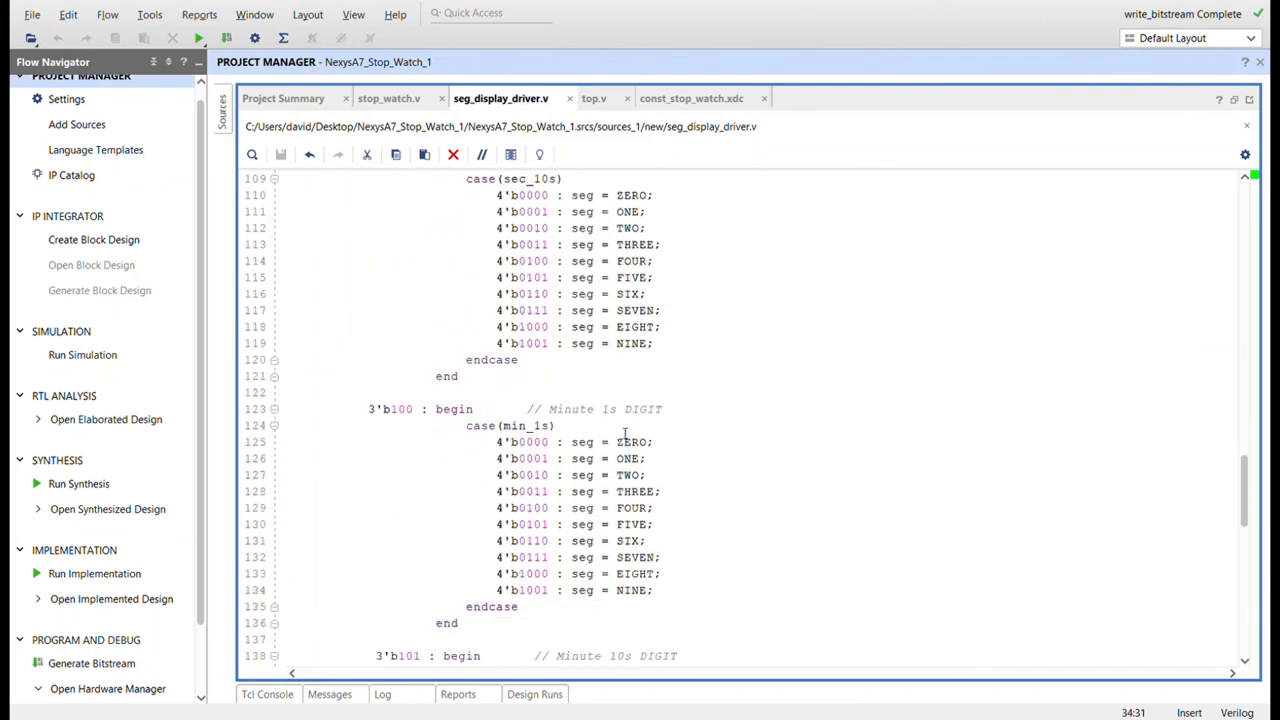
scroll(down, 3)
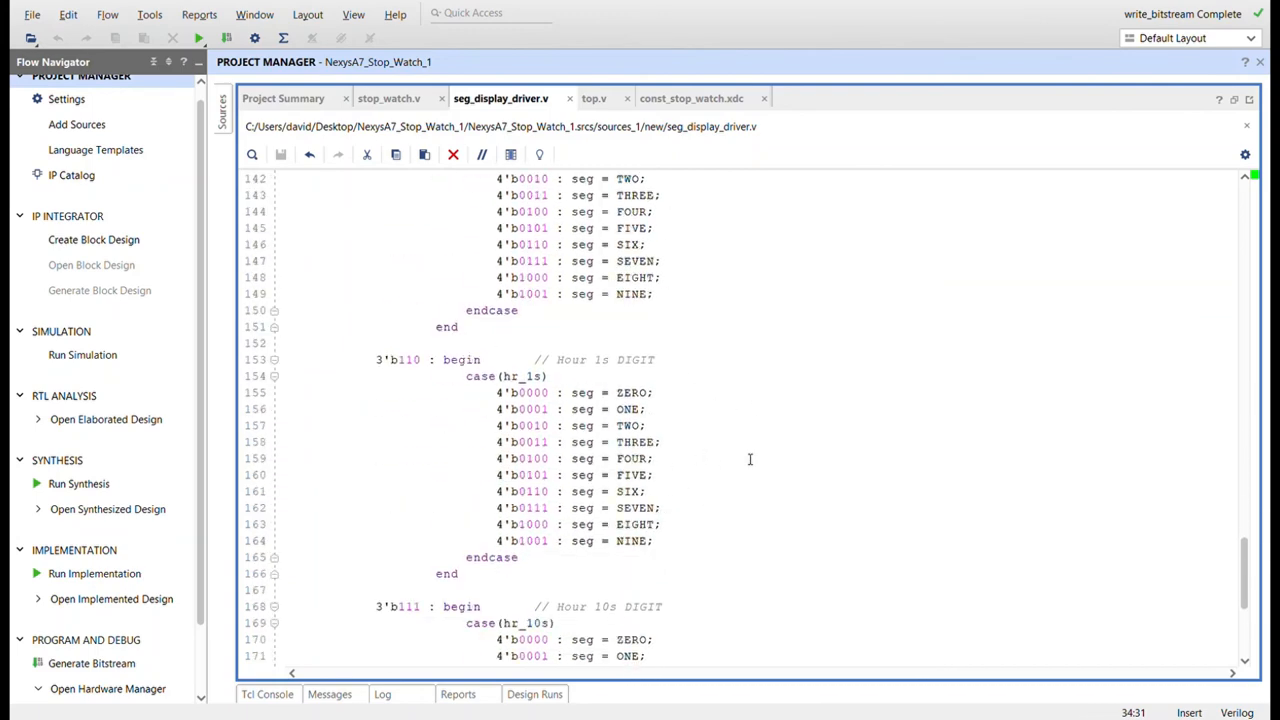
scroll(down, 3)
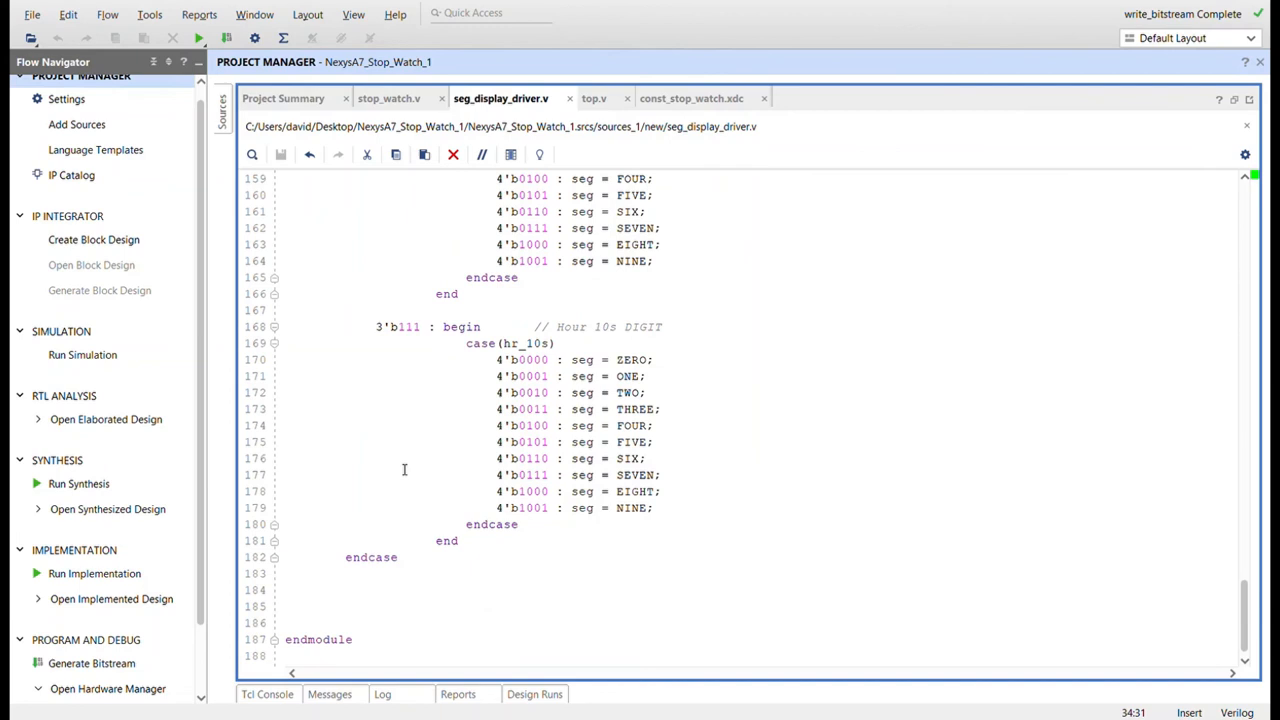
click(594, 98)
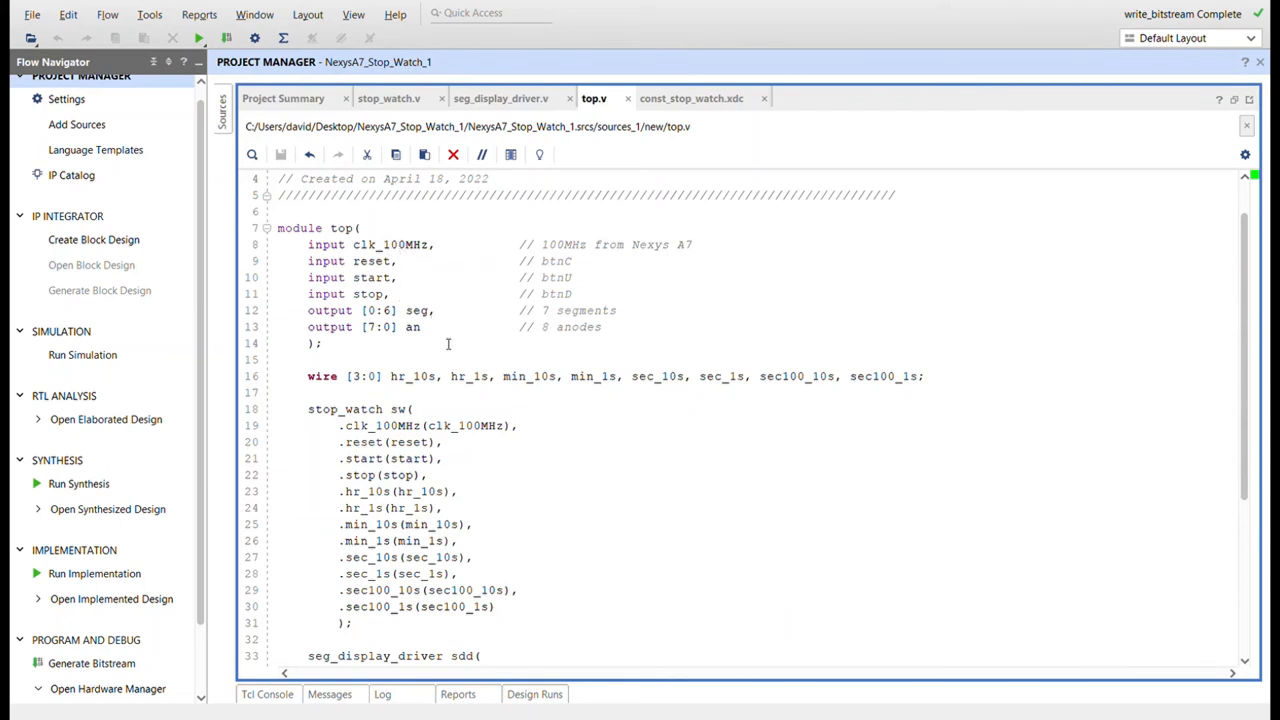
mouse_move(825, 385)
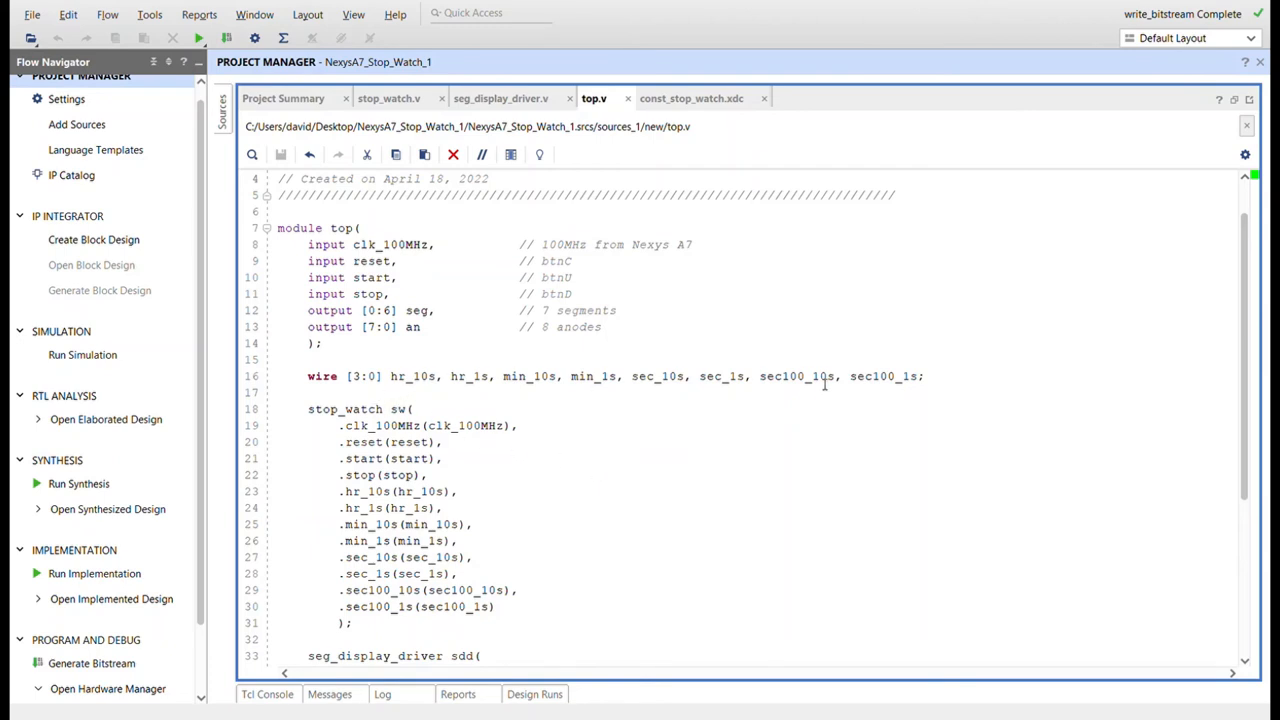
- Review top.v's ports and stop_watch and seg_display_driver instances, then show const_stop_watch.xdc
scroll(down, 3)
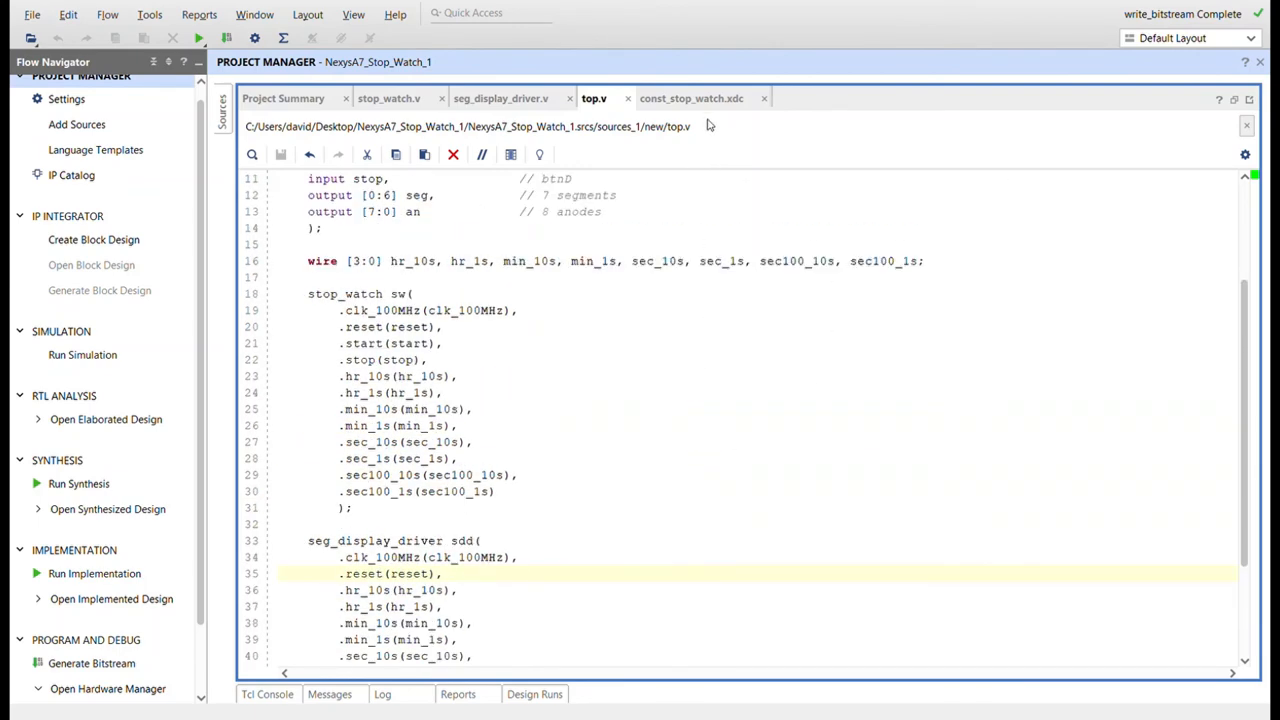
click(691, 98)
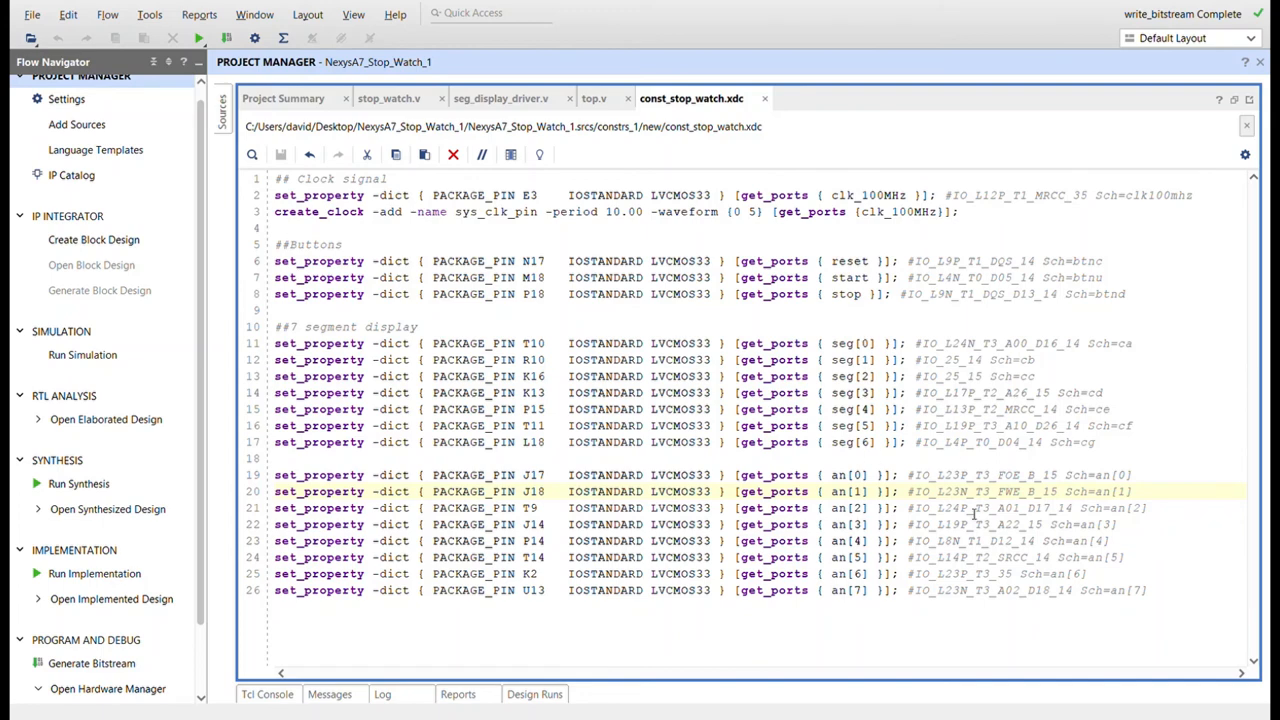
mouse_move(1111, 230)
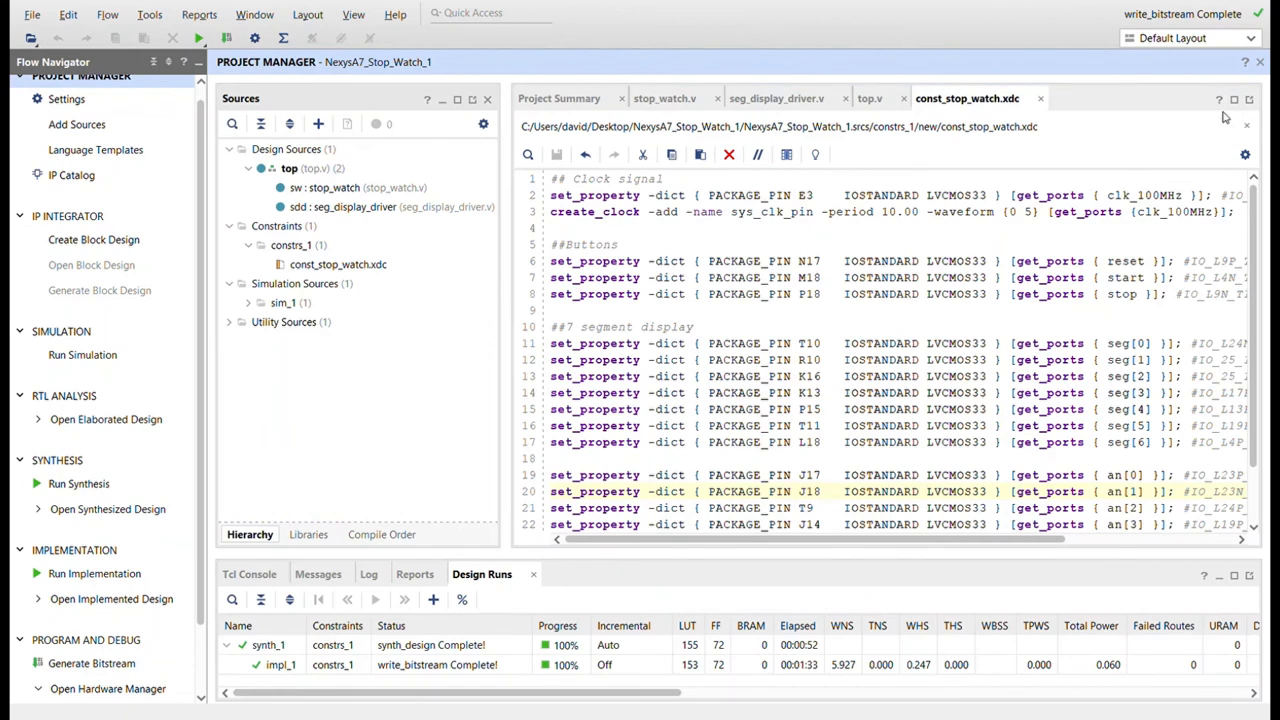
mouse_move(878, 192)
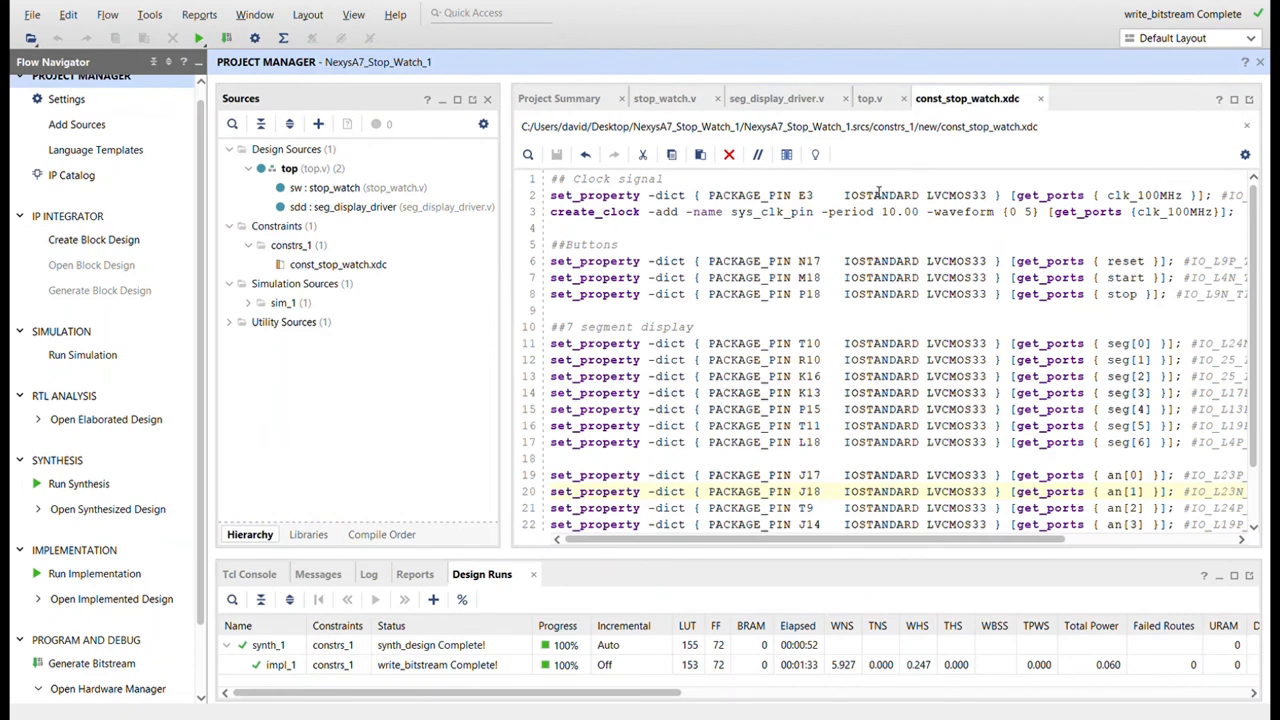